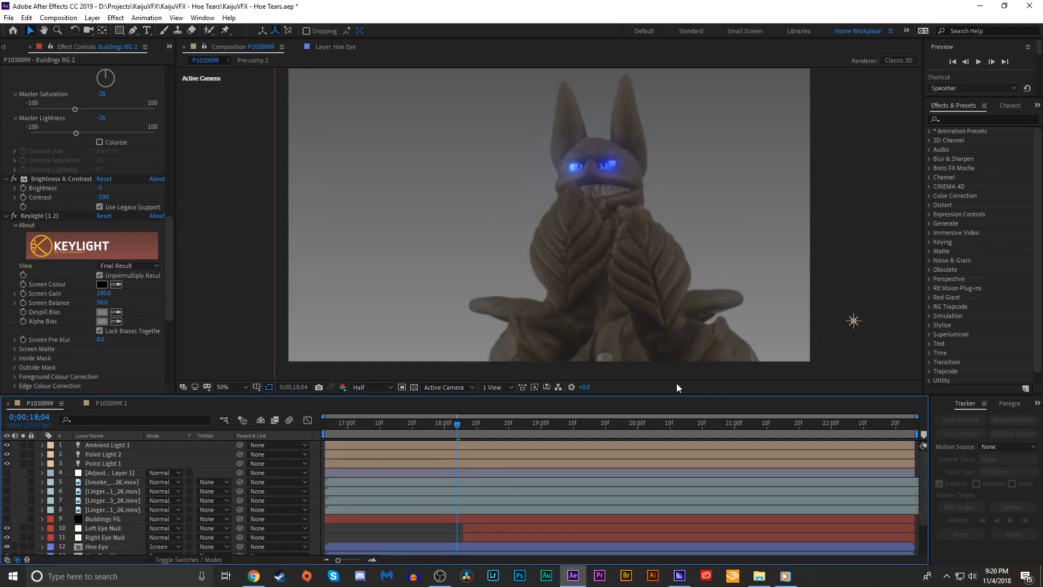
{"action": "mouse_move", "coordinate": [610, 370]}
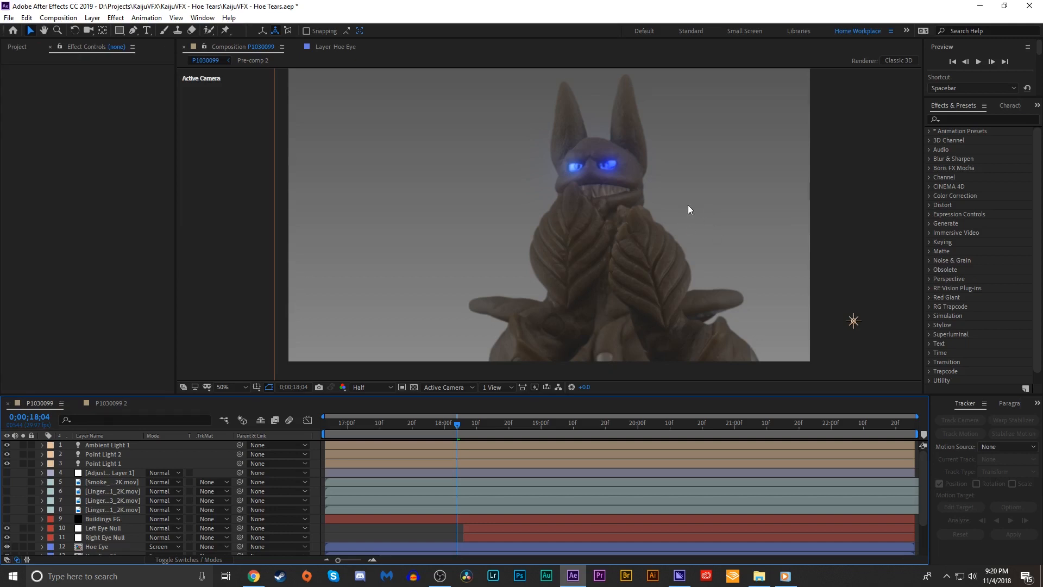
{"action": "mouse_move", "coordinate": [711, 202]}
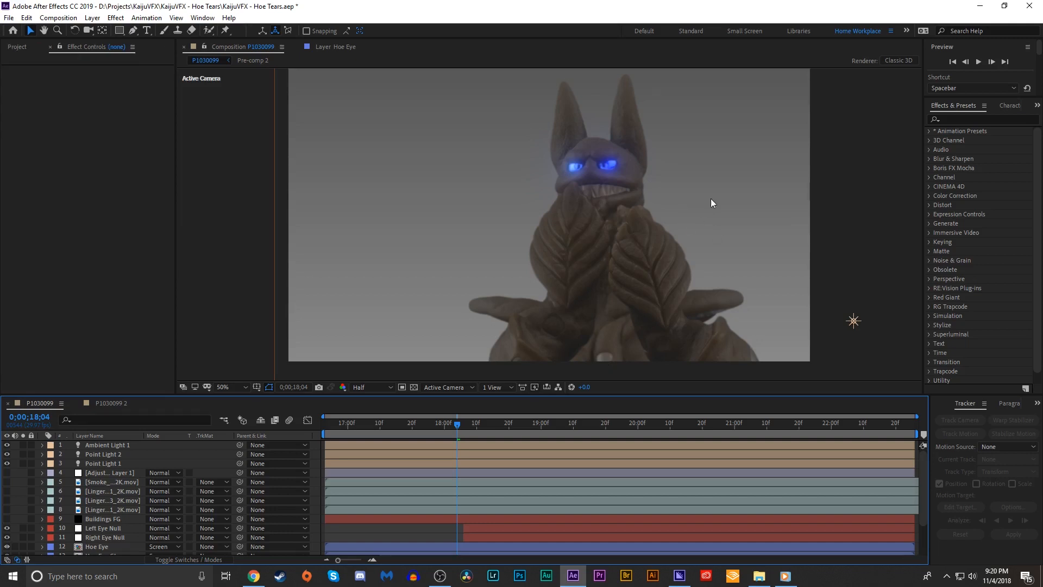
{"action": "mouse_move", "coordinate": [465, 225]}
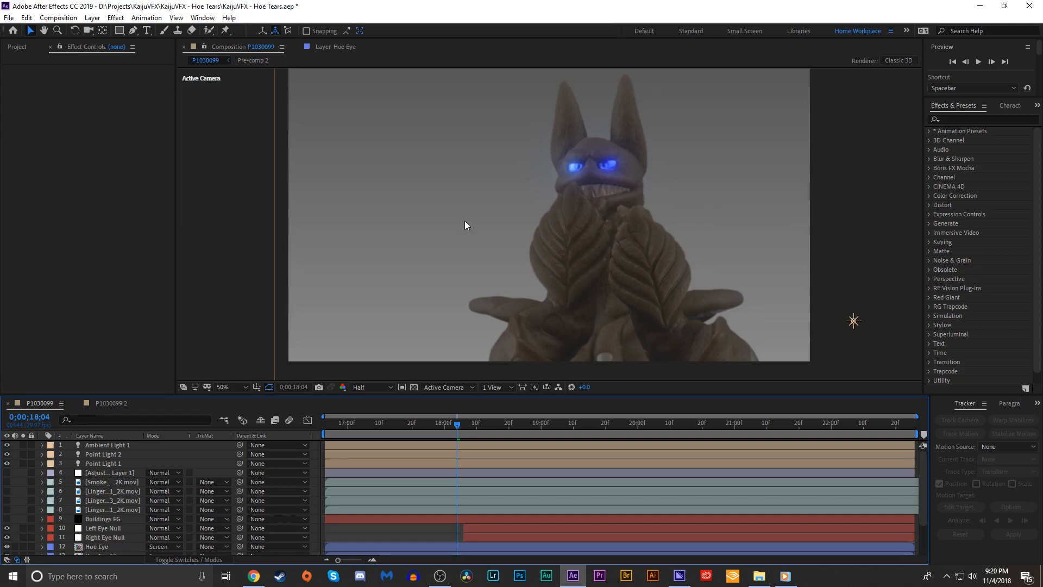
Select the Left Eye Null layer at frame 0;00;19;04 over the glowing eyes.
{"action": "left_click", "coordinate": [103, 527]}
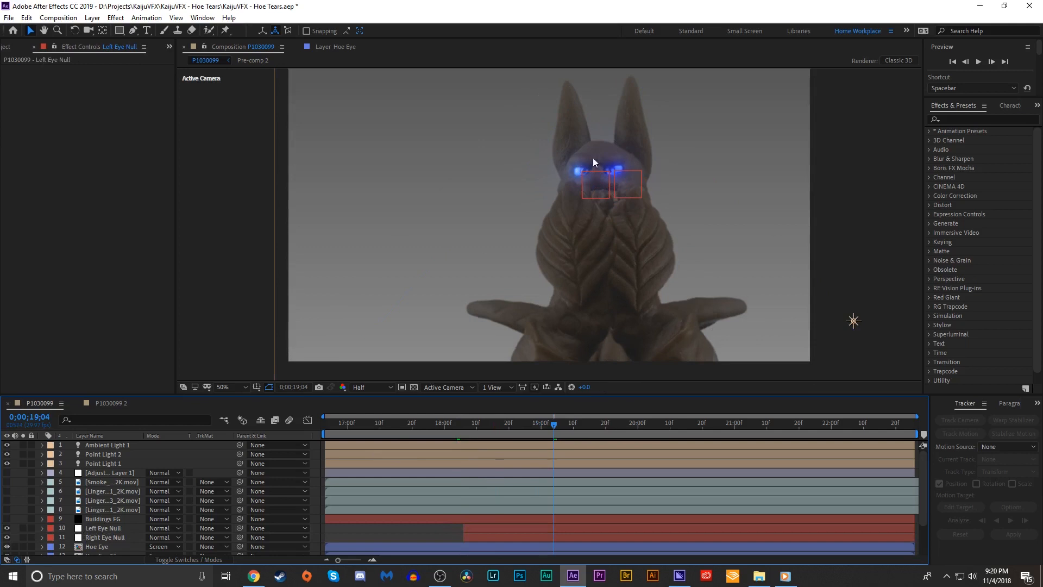
{"action": "mouse_move", "coordinate": [592, 174]}
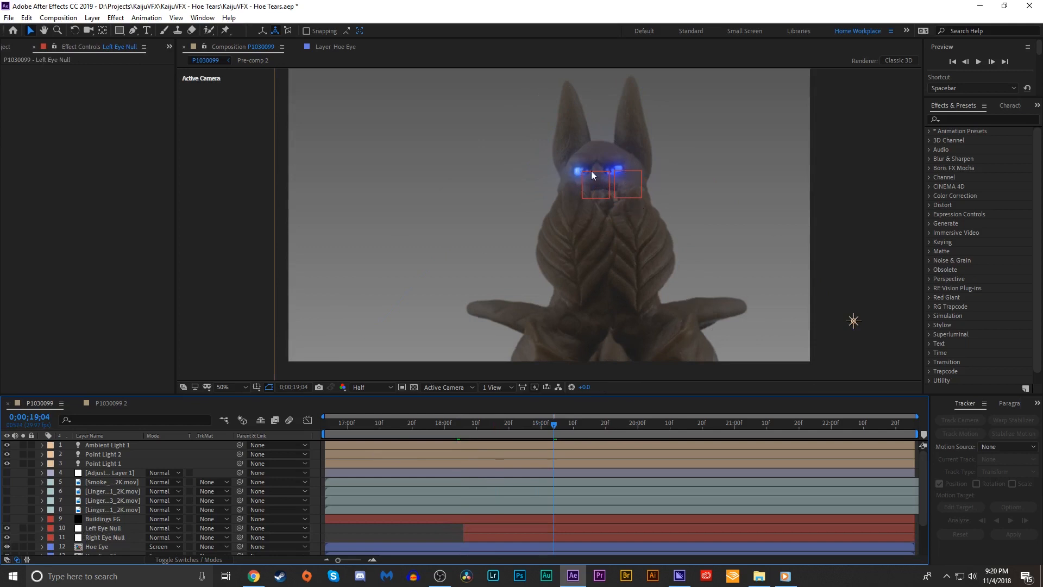
{"action": "mouse_move", "coordinate": [685, 241]}
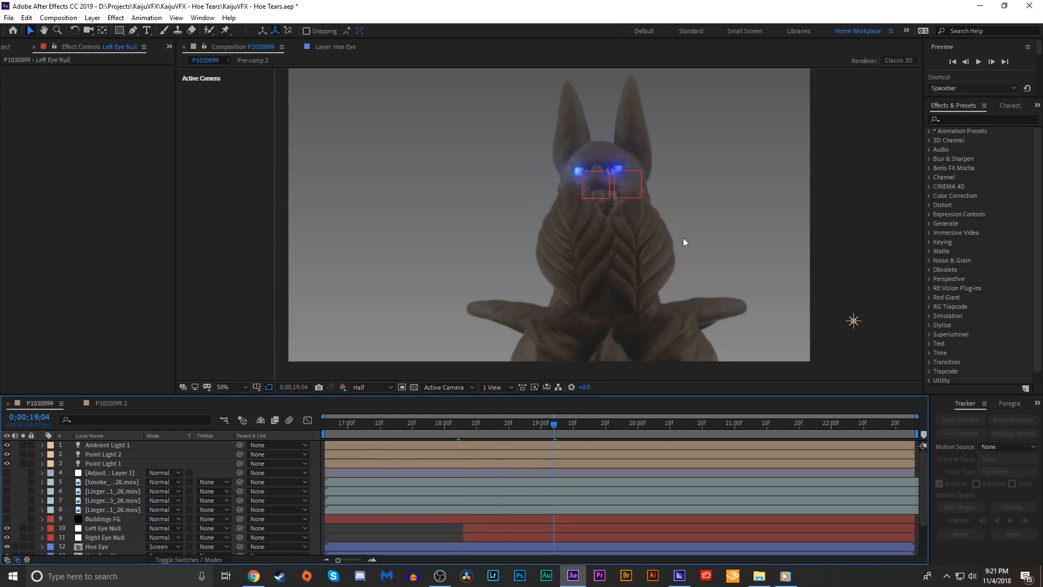
{"action": "mouse_move", "coordinate": [740, 178]}
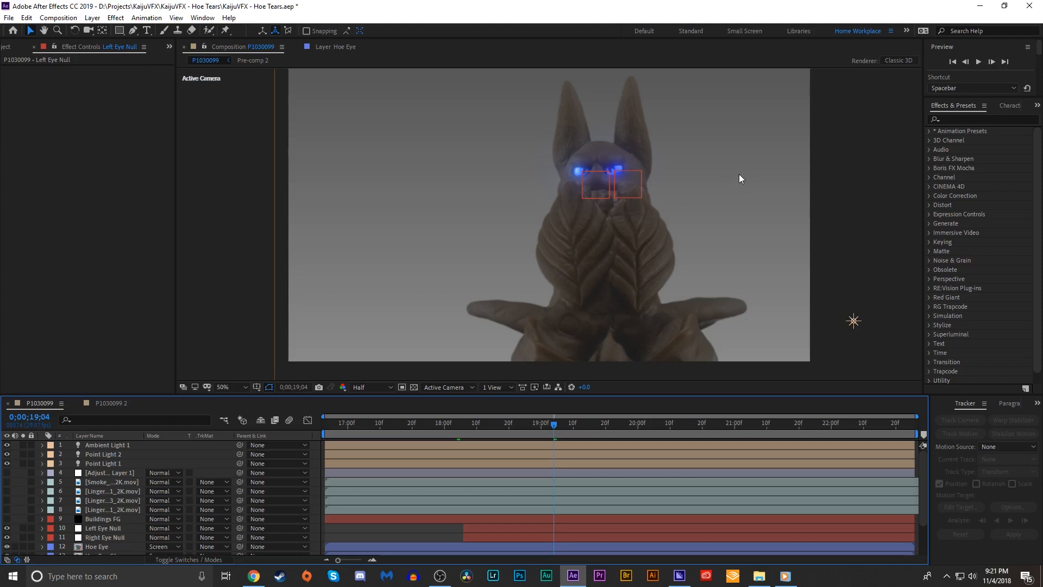
{"action": "mouse_move", "coordinate": [727, 187]}
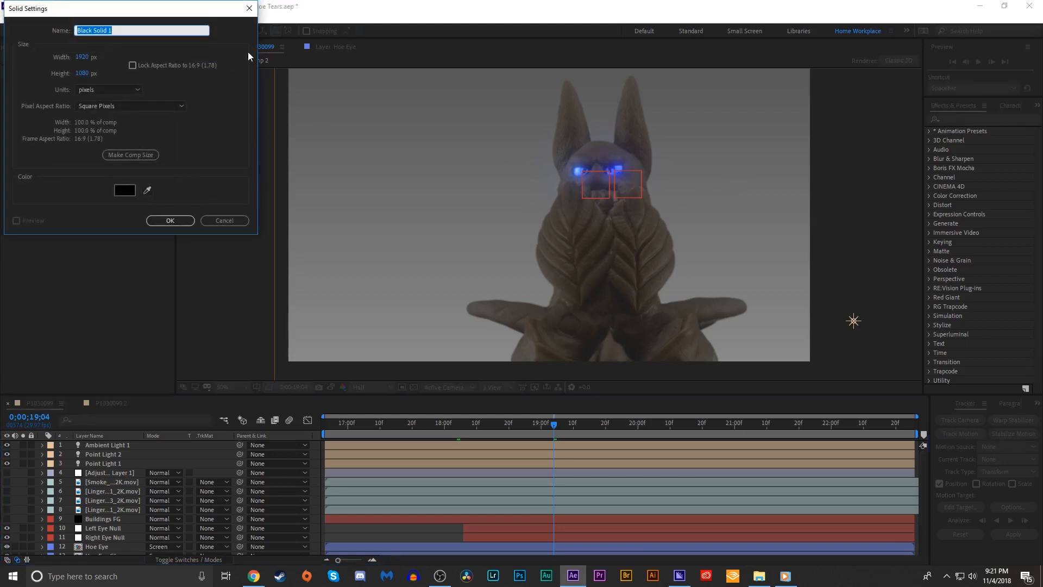
Create a black solid named Left Tear Pool, placed below Right Eye Null.
{"action": "type", "text": "Lef"}
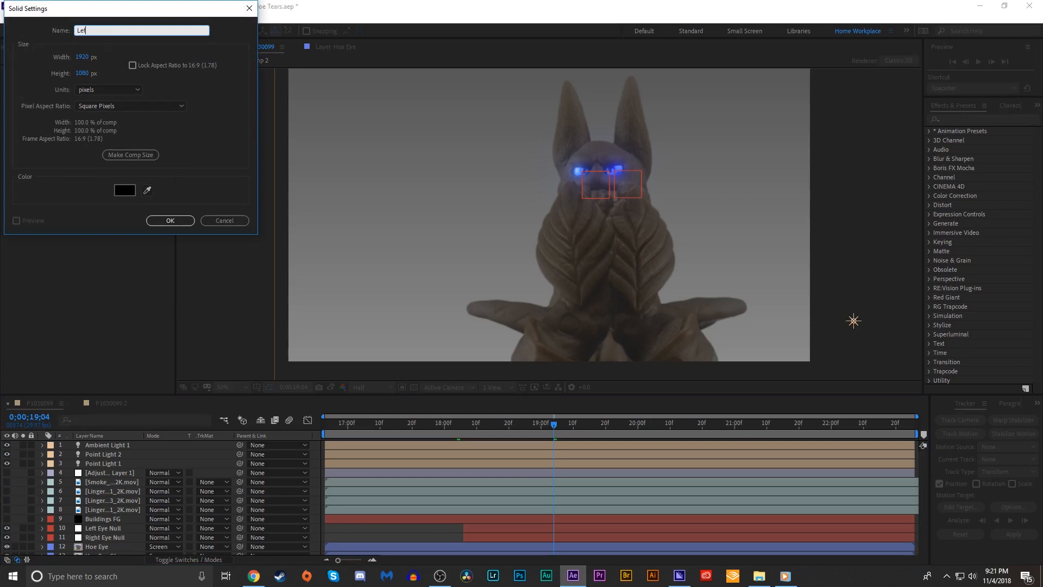
{"action": "left_click", "coordinate": [169, 220]}
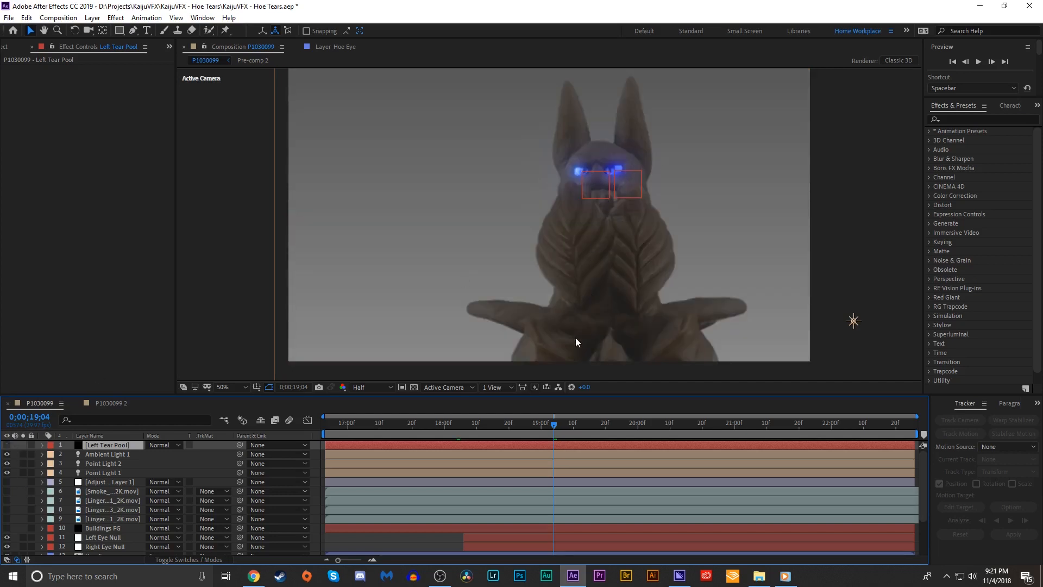
{"action": "mouse_move", "coordinate": [552, 183]}
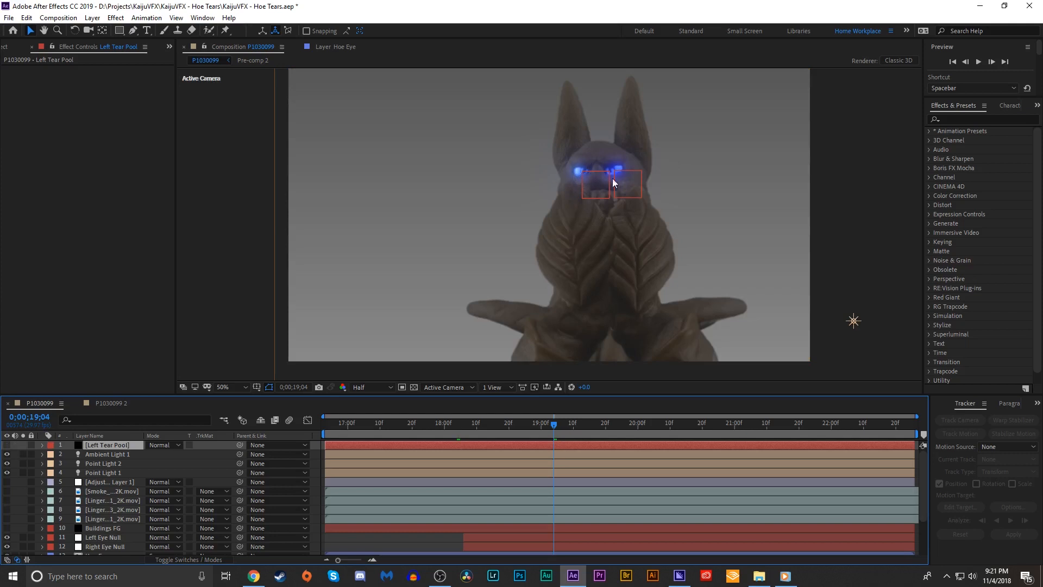
{"action": "left_click", "coordinate": [223, 386]}
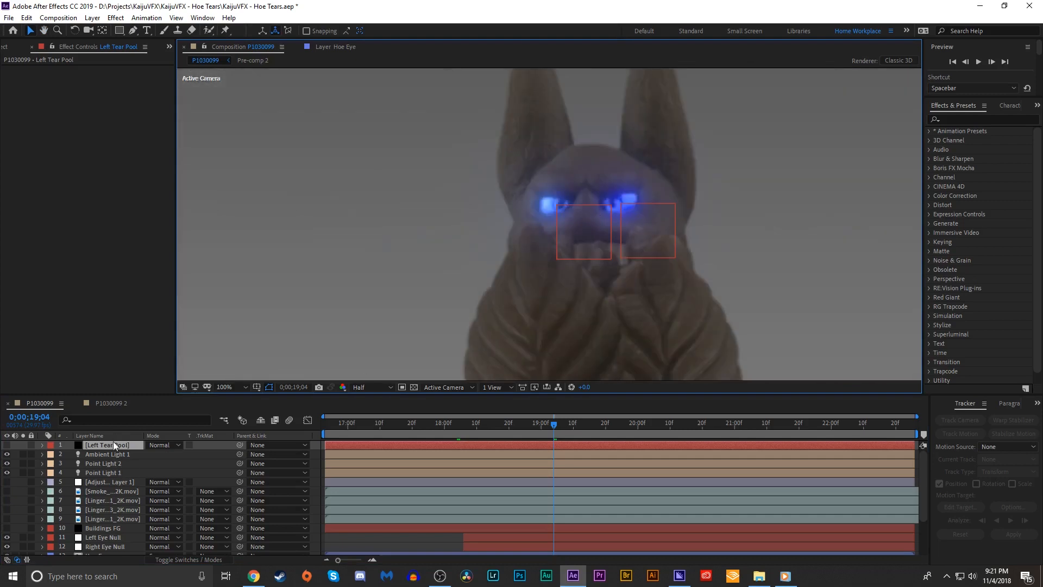
{"action": "scroll", "scroll_direction": "down", "scroll_amount": 3}
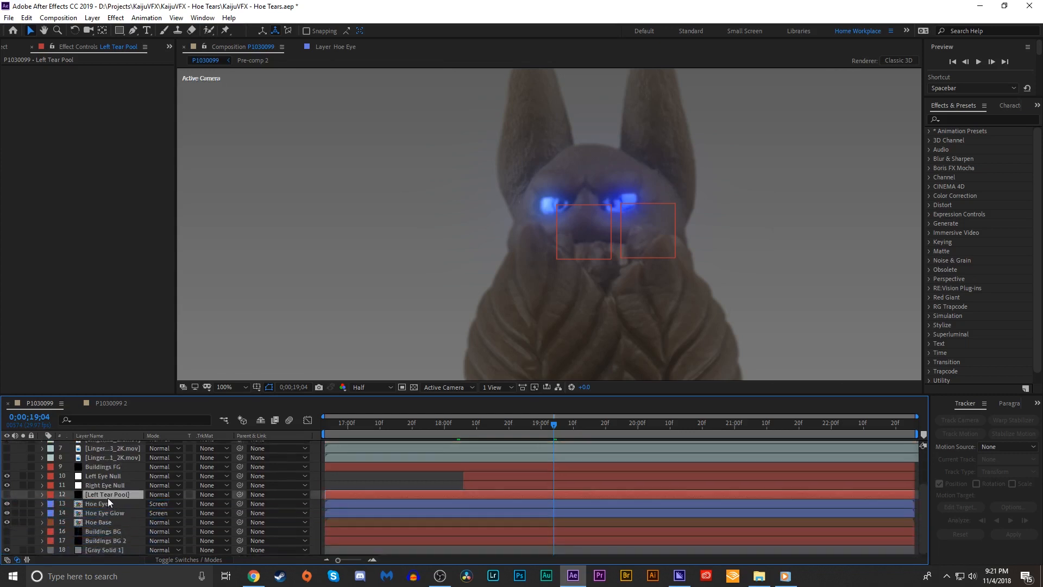
{"action": "type", "text": "art"}
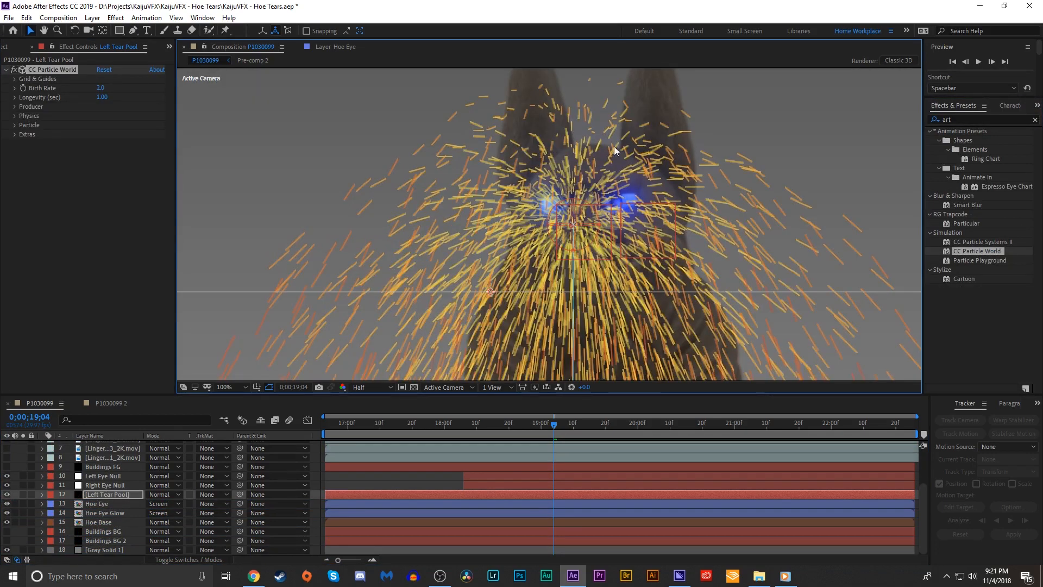
Set CC Particle World Velocity and Gravity to 0, shaping a flat oval pool.
{"action": "left_click", "coordinate": [14, 115]}
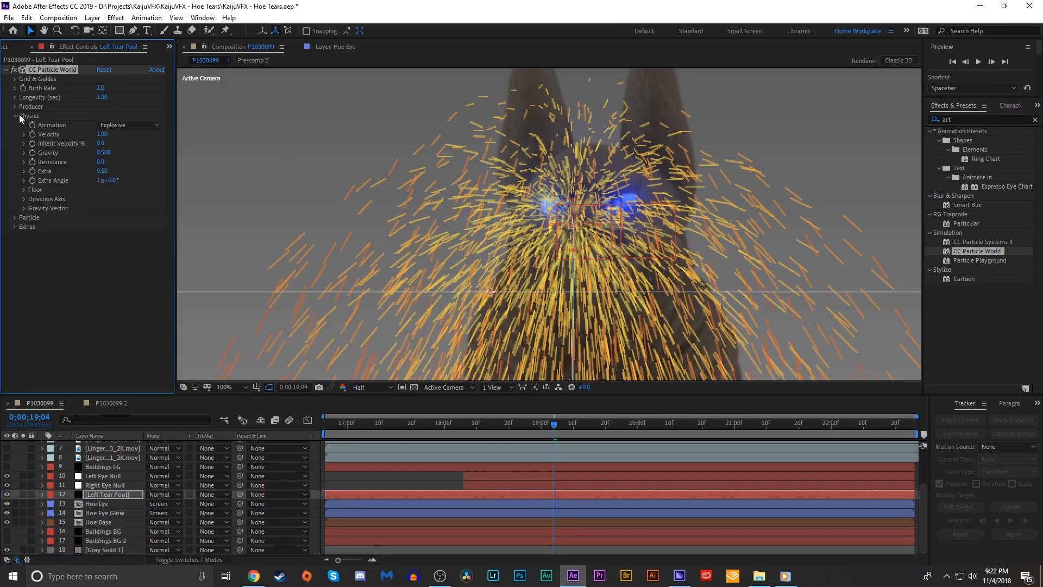
{"action": "left_click", "coordinate": [103, 134]}
{"action": "type", "text": "0"}
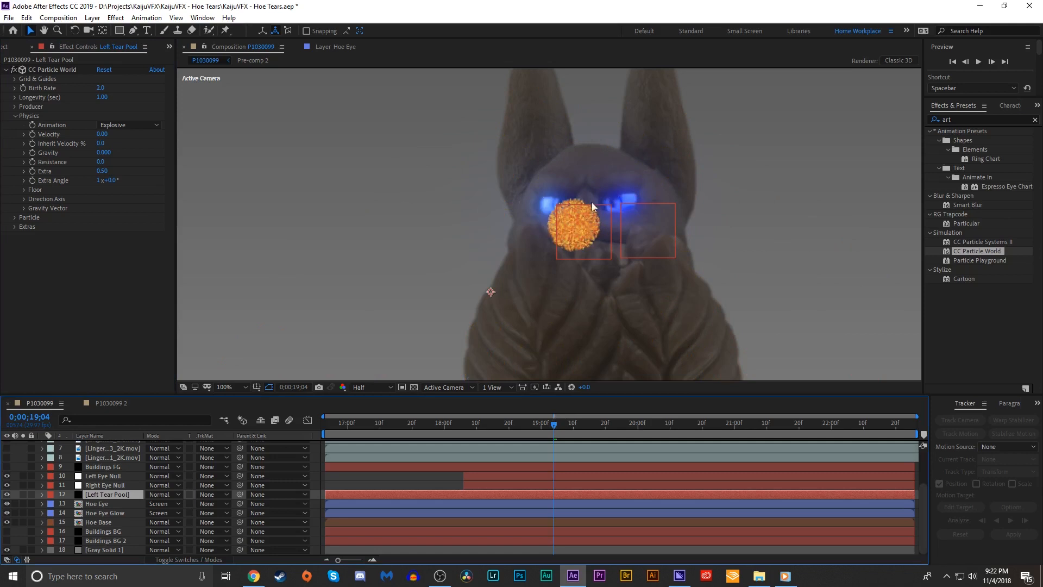
{"action": "mouse_move", "coordinate": [102, 98]}
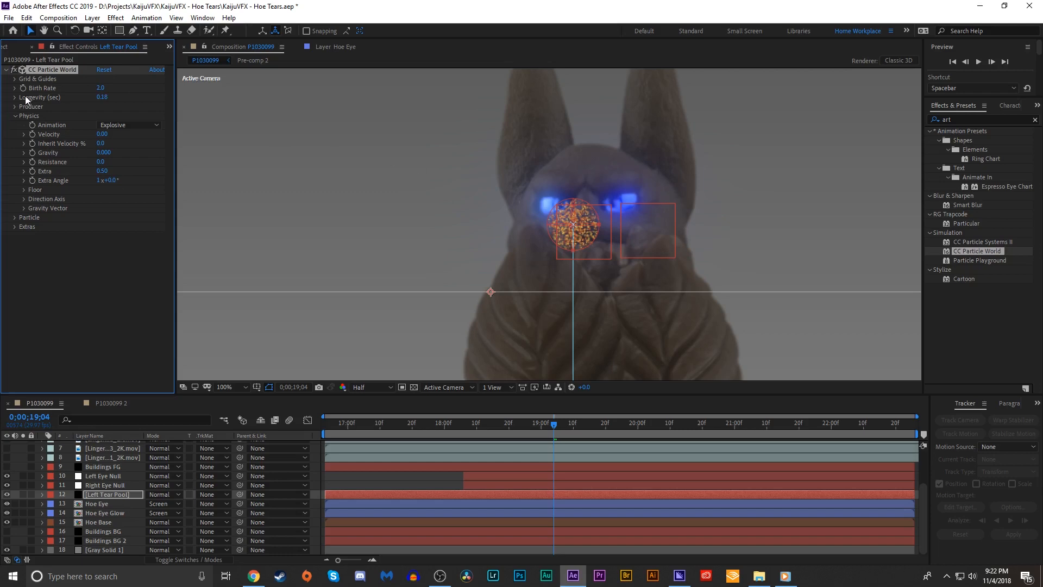
{"action": "mouse_move", "coordinate": [66, 165]}
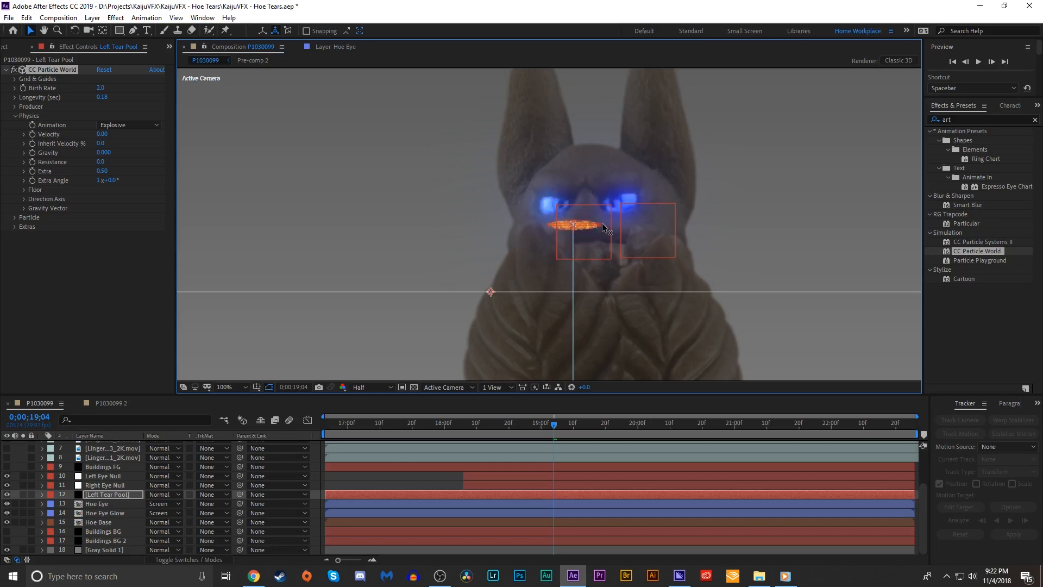
{"action": "left_click", "coordinate": [224, 387]}
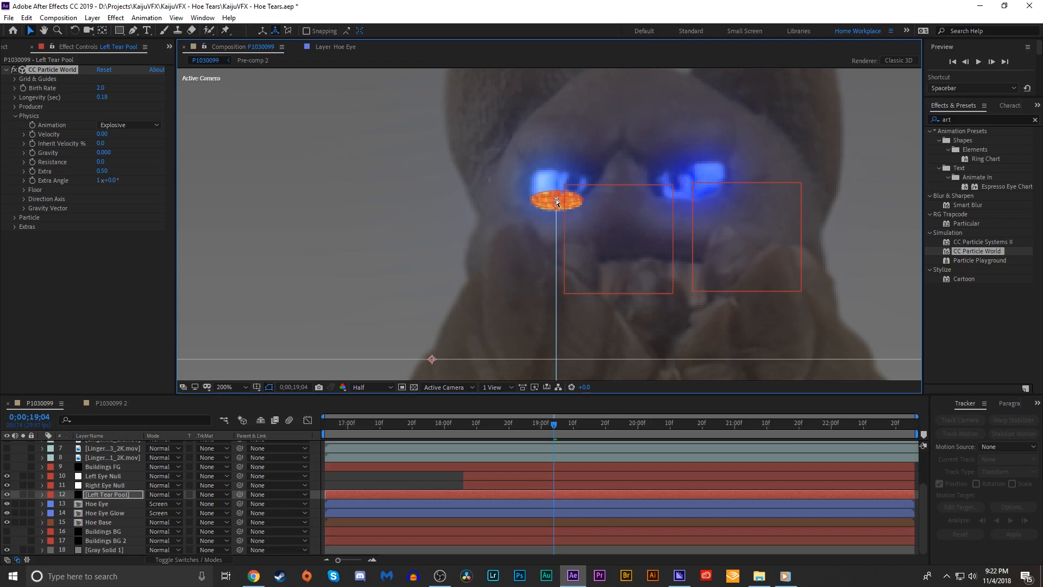
{"action": "scroll", "scroll_direction": "down", "scroll_amount": 3}
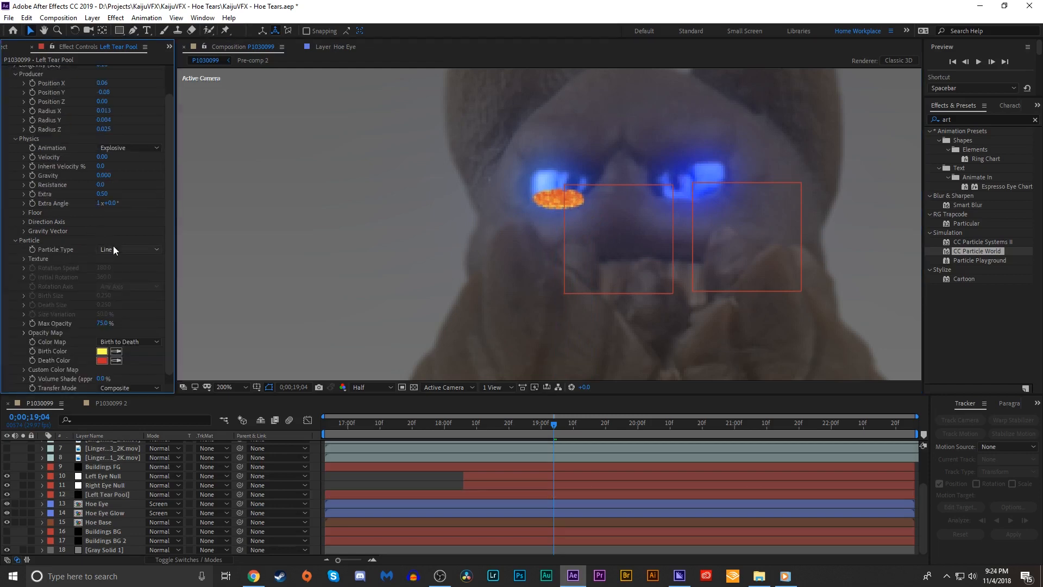
Make the particles small blue Faded Spheres with Transfer Mode set to Add.
{"action": "left_click", "coordinate": [128, 249]}
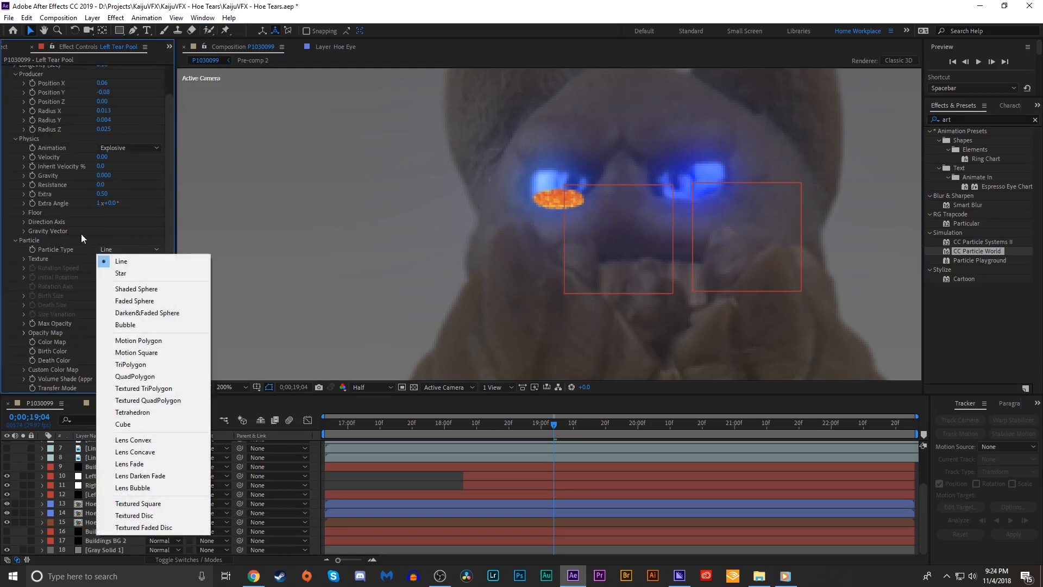
{"action": "left_click", "coordinate": [133, 300]}
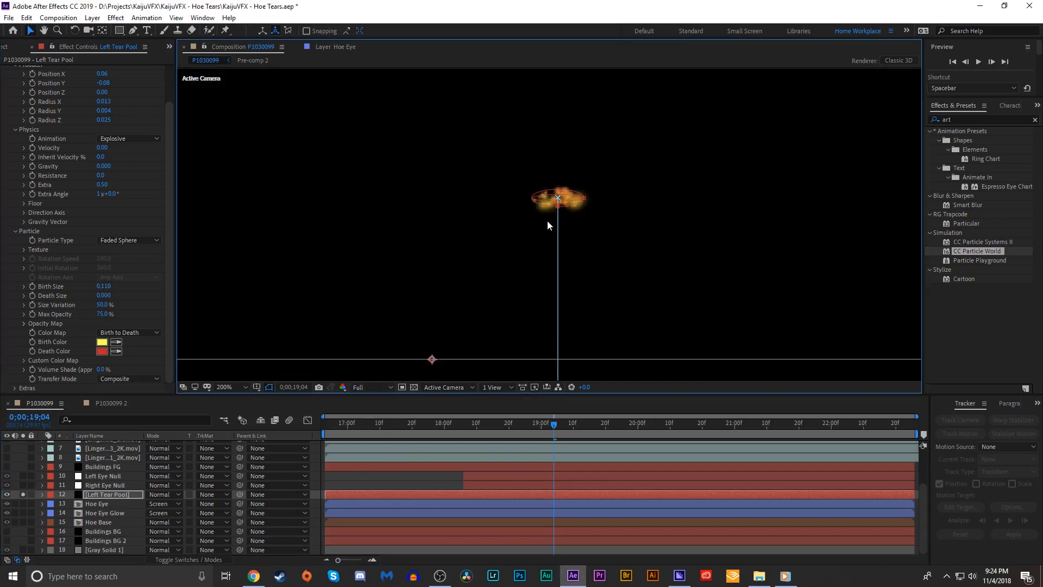
{"action": "left_click", "coordinate": [224, 386]}
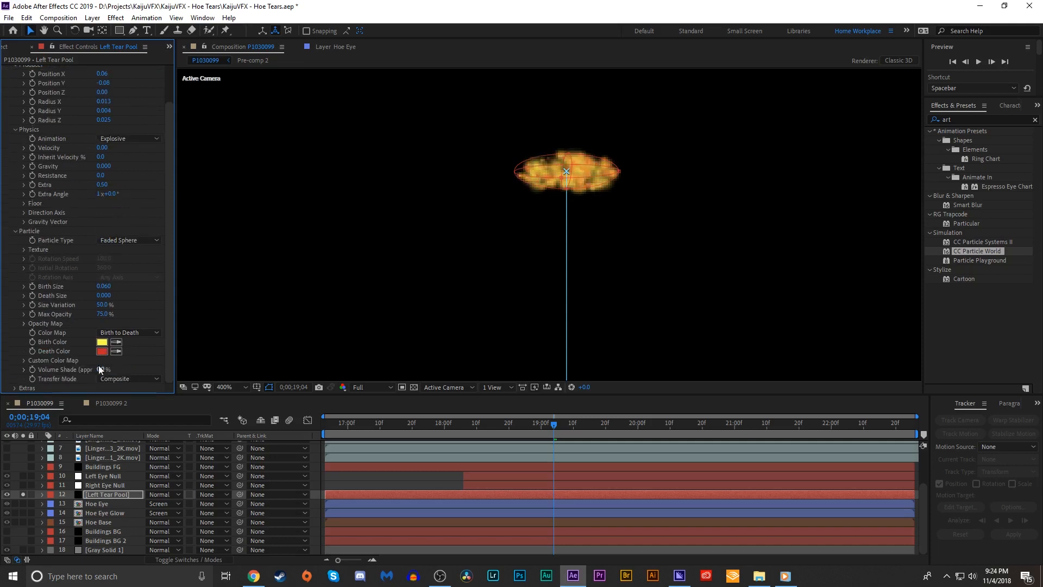
{"action": "left_click", "coordinate": [102, 341]}
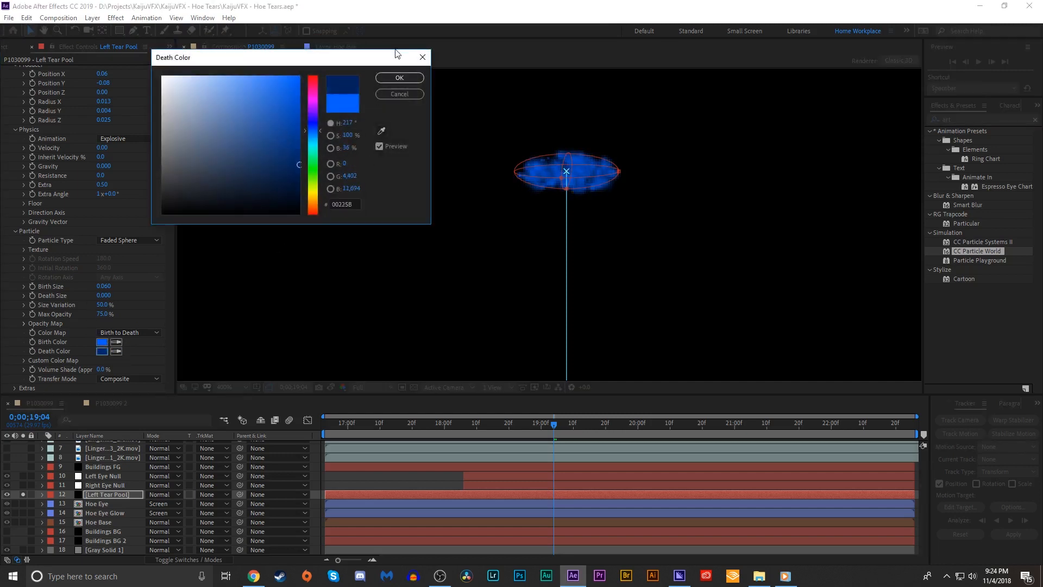
{"action": "left_click", "coordinate": [398, 77]}
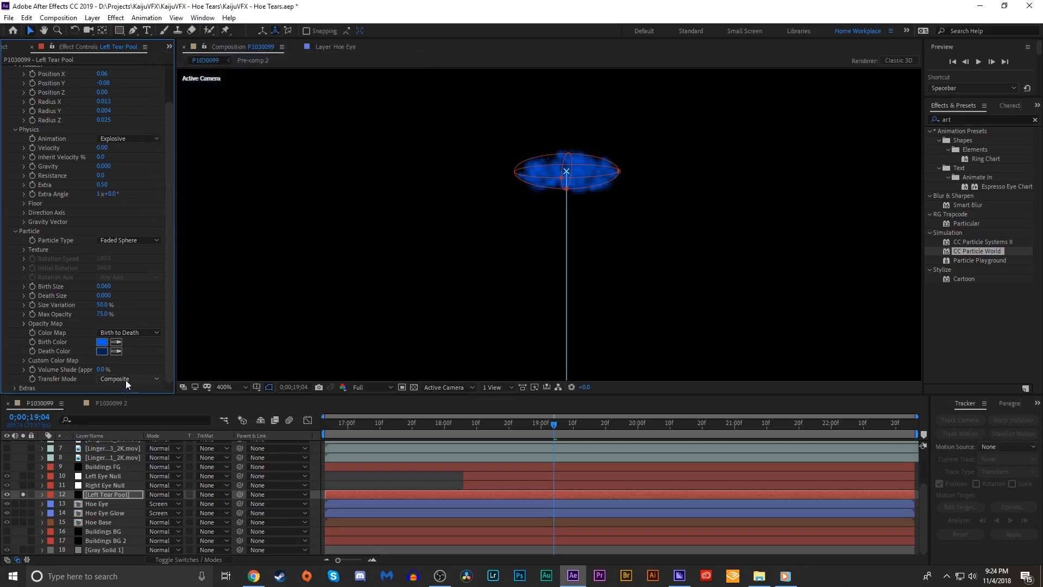
{"action": "left_click", "coordinate": [127, 378]}
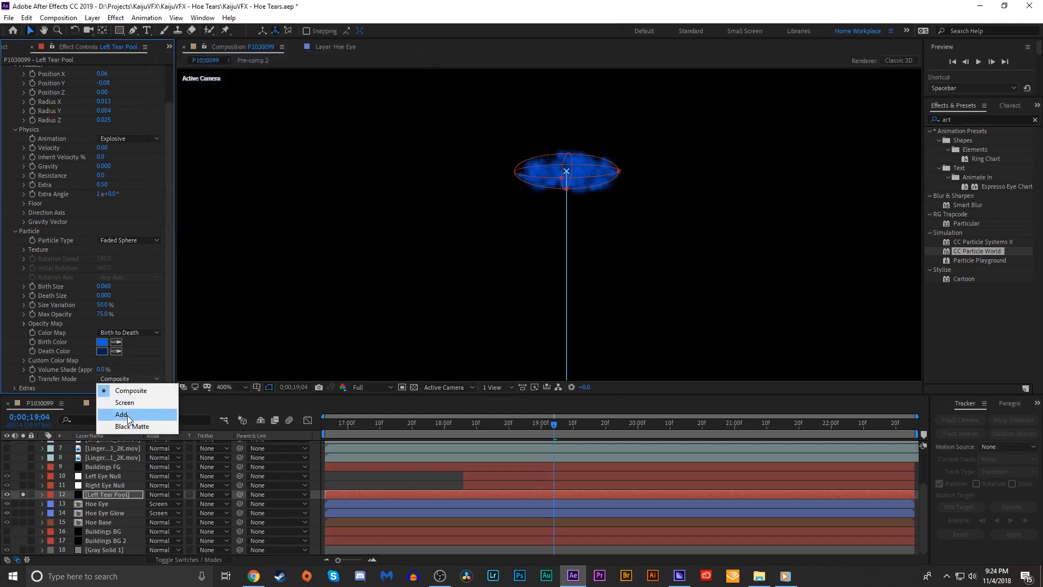
{"action": "left_click", "coordinate": [122, 414]}
{"action": "type", "text": "vec"}
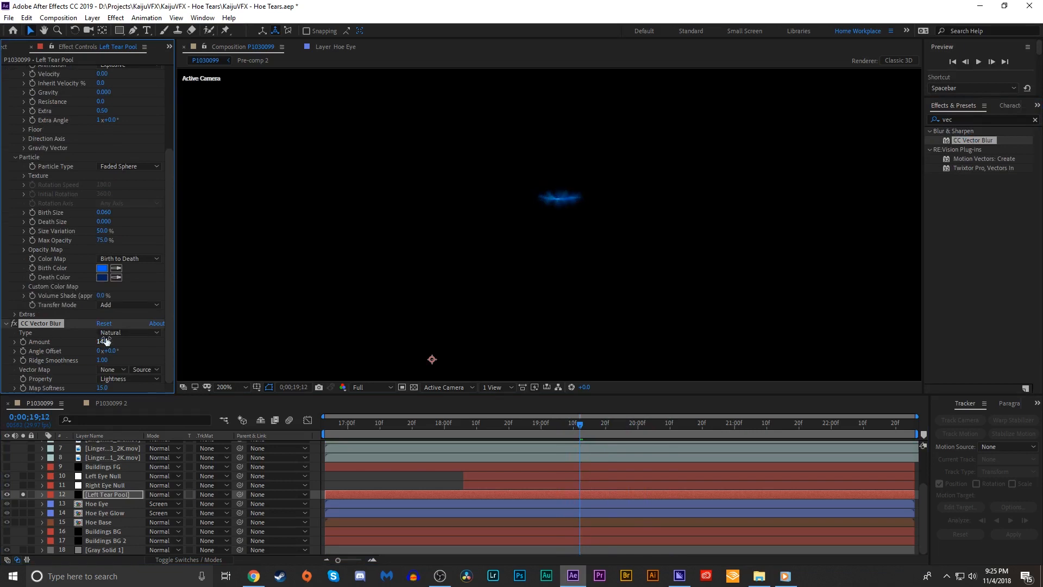
Set Vector Blur to Perpendicular, unsolo the footage, and adjust the pool's emission.
{"action": "left_click", "coordinate": [130, 332]}
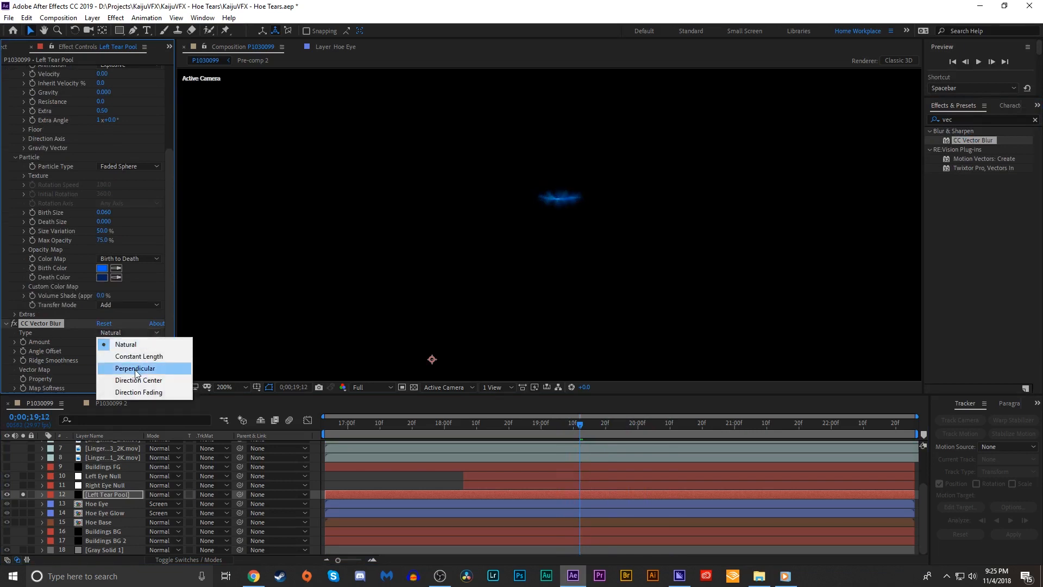
{"action": "left_click", "coordinate": [135, 367]}
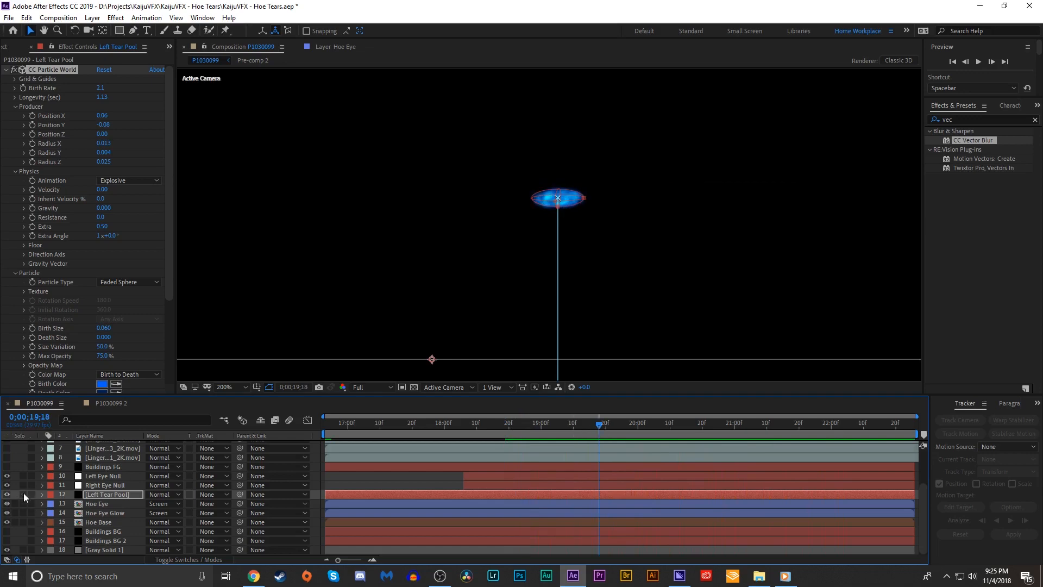
{"action": "left_click", "coordinate": [162, 494]}
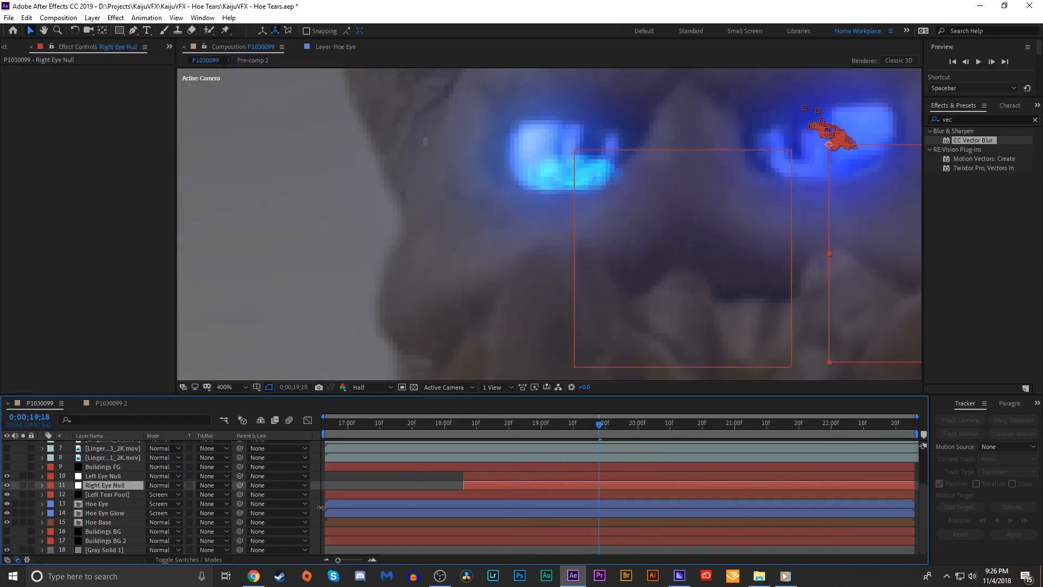
{"action": "left_click", "coordinate": [107, 494]}
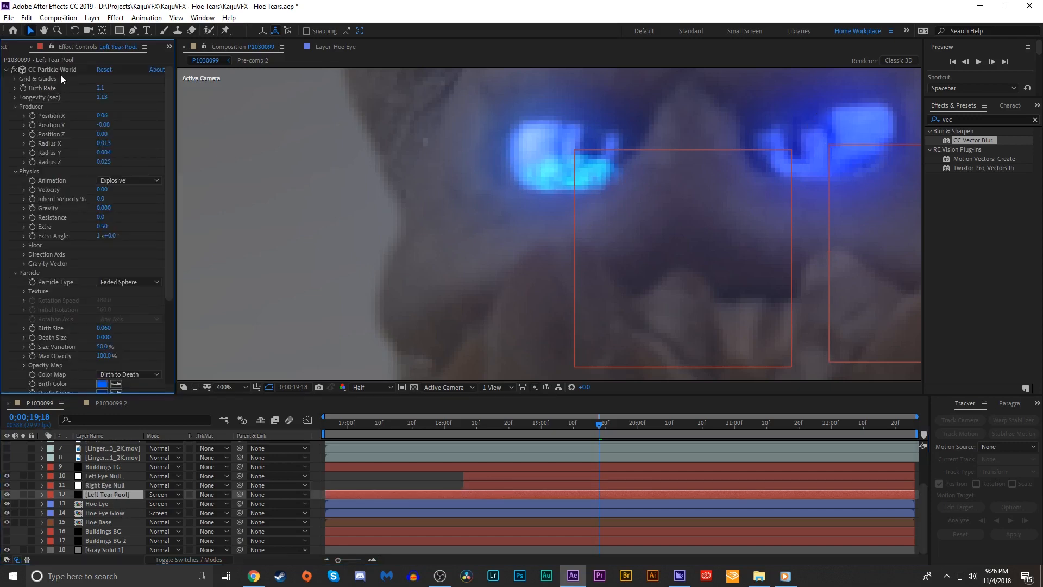
{"action": "left_click", "coordinate": [53, 69]}
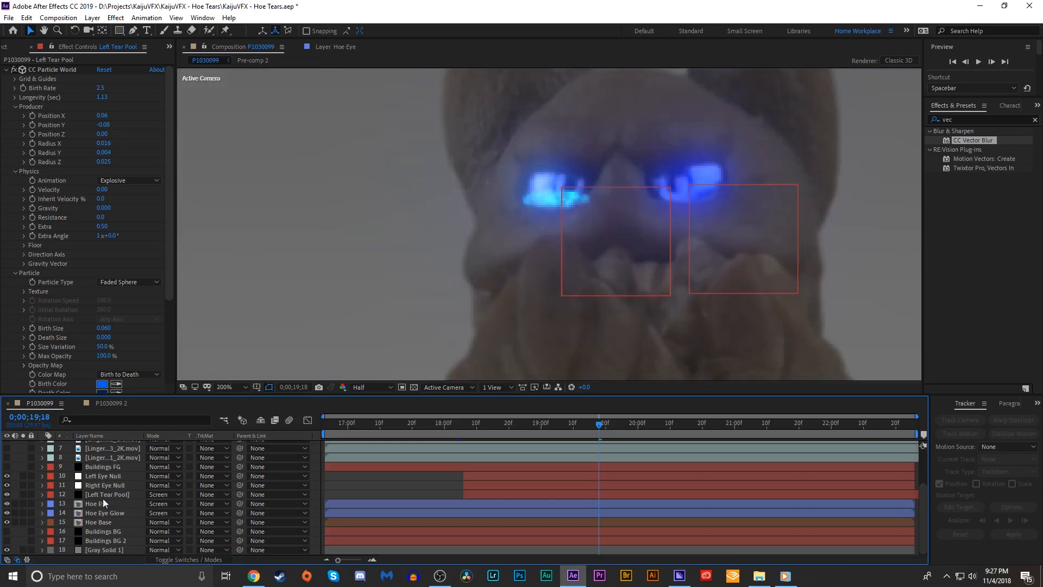
Duplicate Left Tear Pool as Right Tear Pool and parent it to Right Eye Null.
{"action": "left_click", "coordinate": [225, 387]}
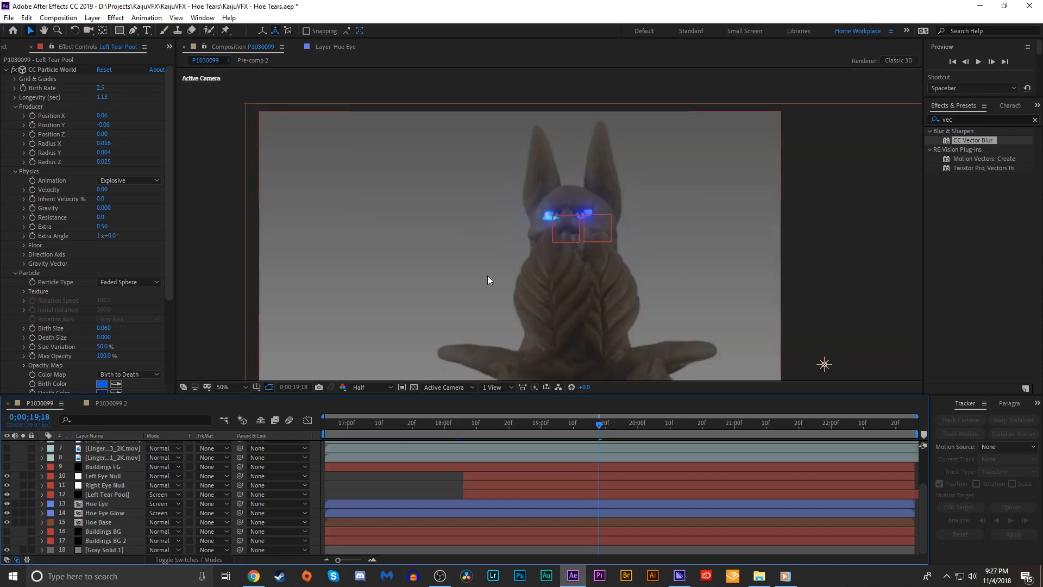
{"action": "left_click", "coordinate": [234, 386]}
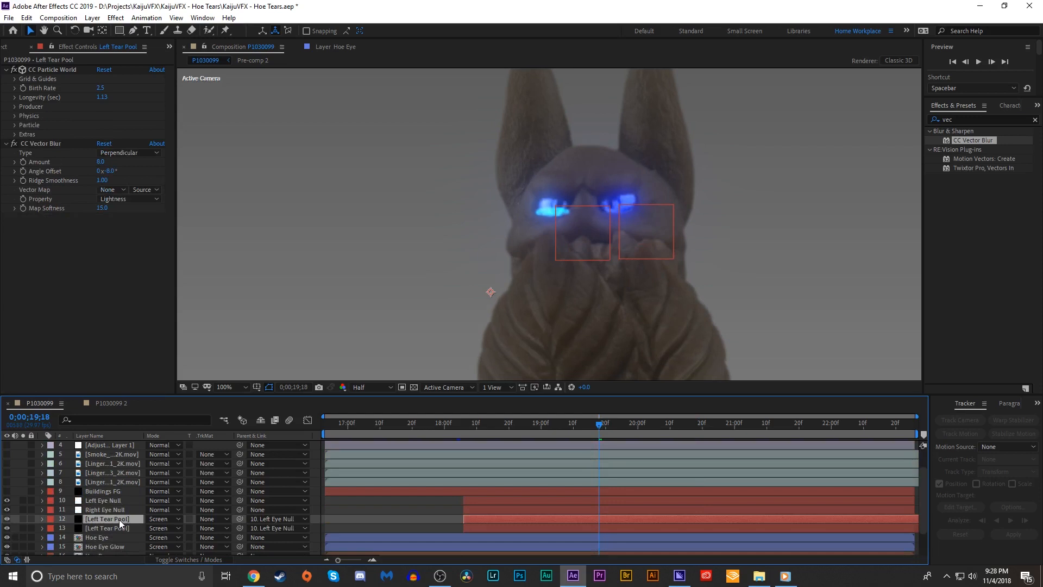
{"action": "double_click", "coordinate": [109, 518]}
{"action": "type", "text": "Righ"}
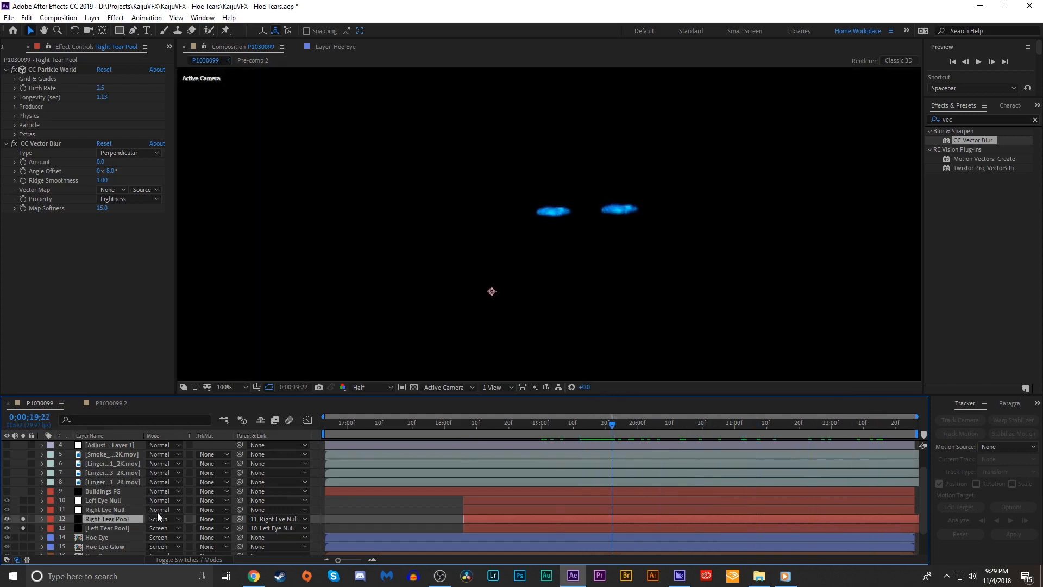
Rename the copy Right Tear Fall; set Gravity 0.1, Birth Rate 0.3, Longevity 1.56.
{"action": "left_click", "coordinate": [224, 386]}
{"action": "type", "text": "Fall"}
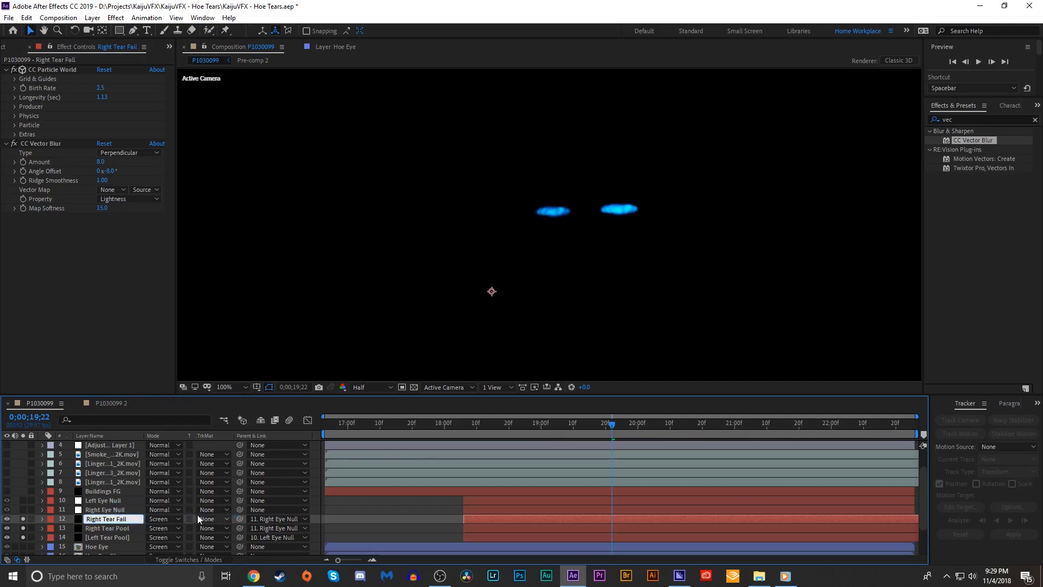
{"action": "left_click", "coordinate": [14, 115]}
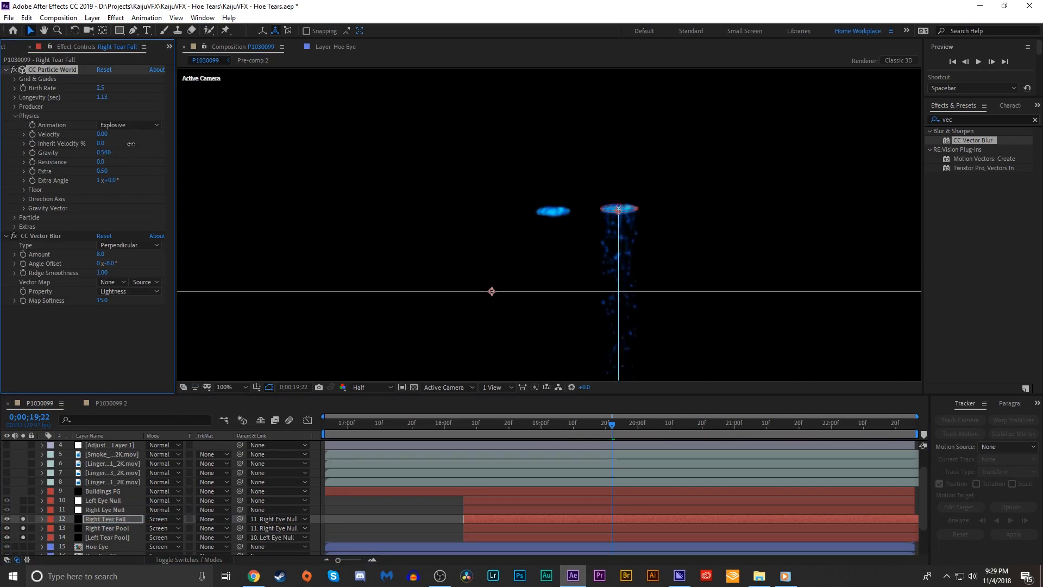
{"action": "left_click", "coordinate": [224, 387]}
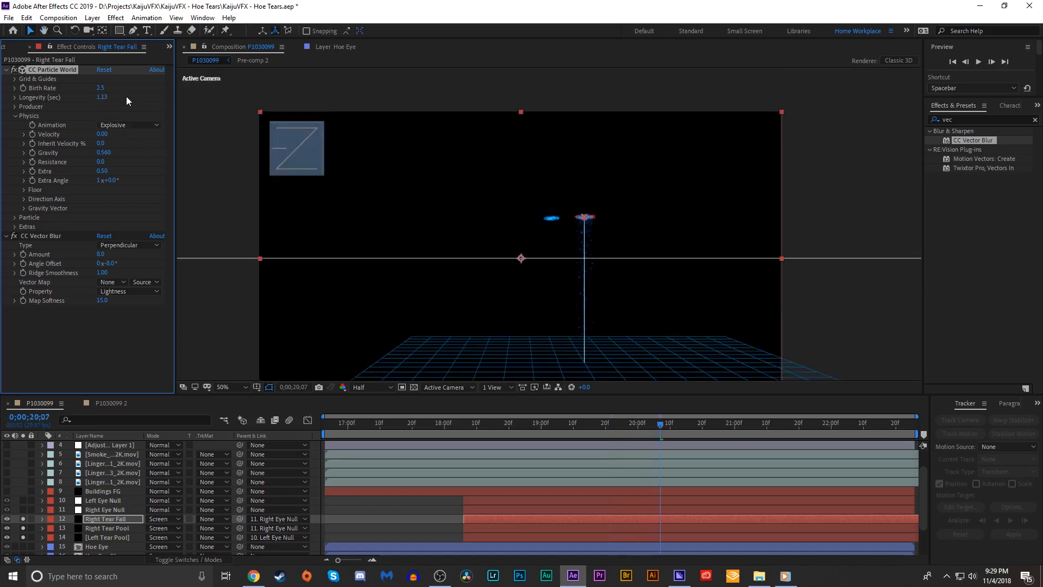
{"action": "left_click", "coordinate": [224, 386]}
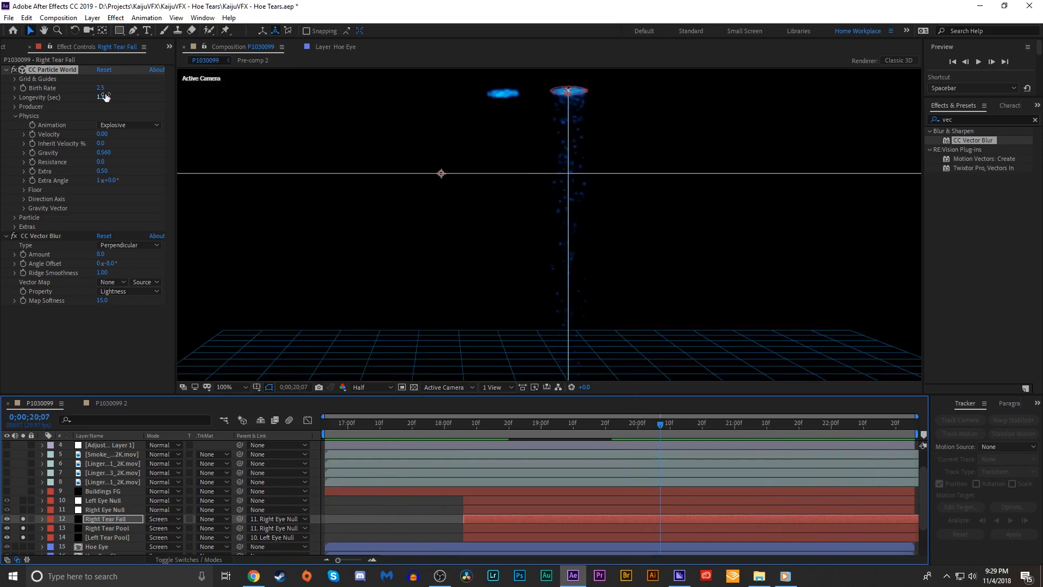
{"action": "left_click_drag", "start_coordinate": [101, 98], "coordinate": [127, 97]}
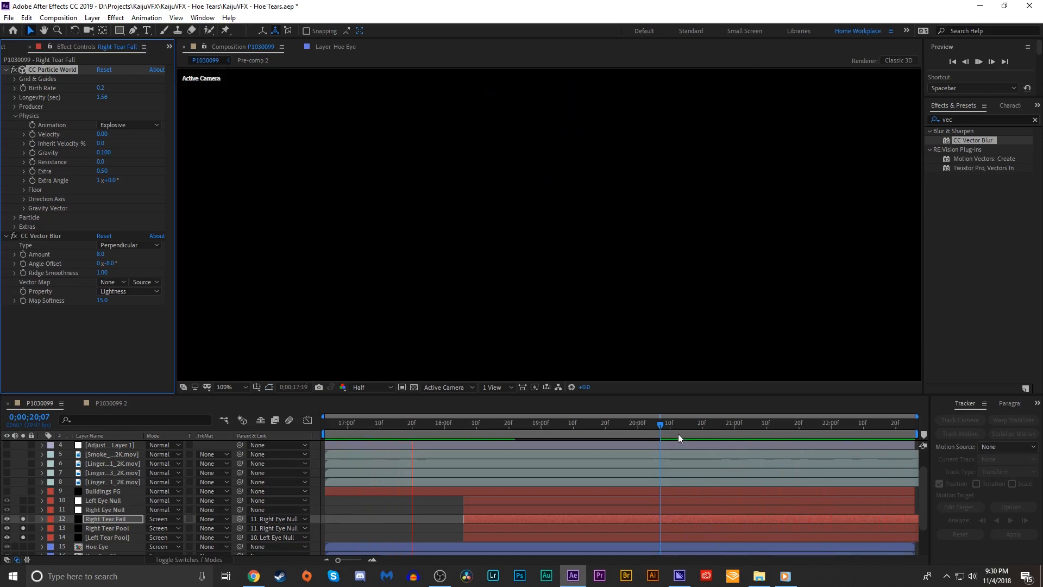
Set Birth Size 0.2 and Death Size 0.09, previewing the falling drops later.
{"action": "left_click", "coordinate": [756, 422]}
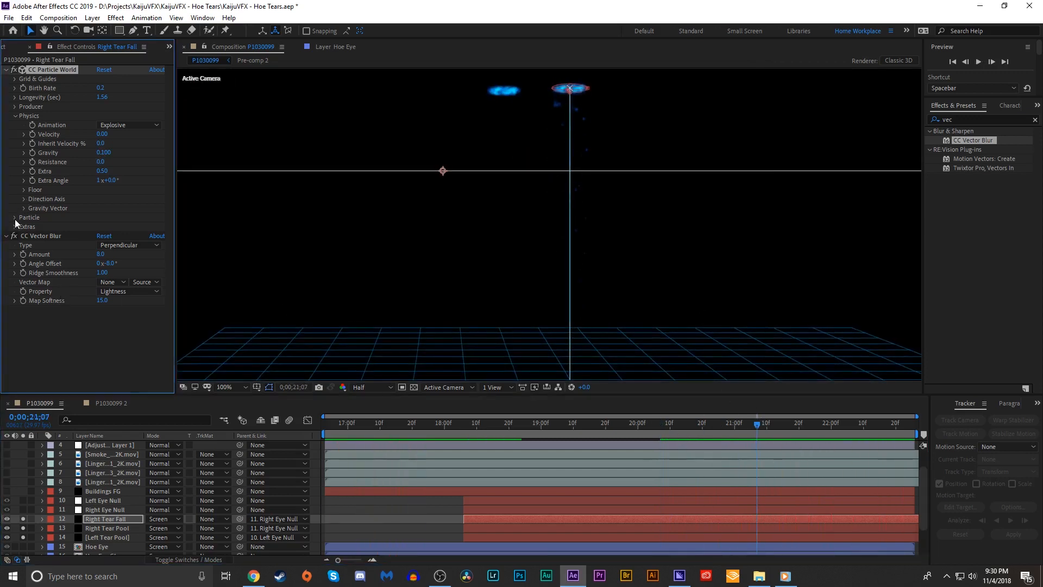
{"action": "left_click", "coordinate": [14, 217]}
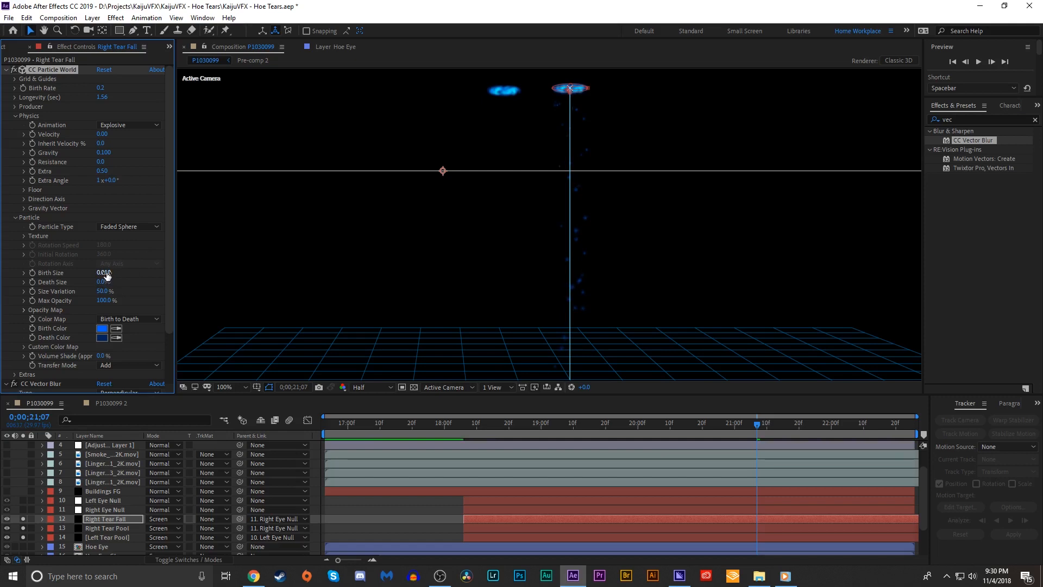
{"action": "left_click", "coordinate": [224, 386]}
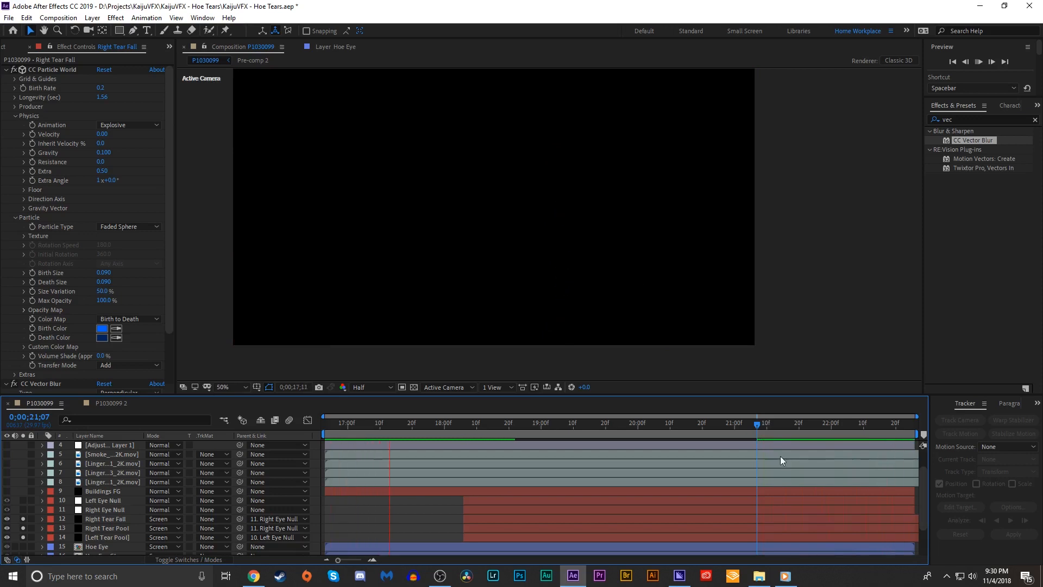
{"action": "left_click", "coordinate": [796, 422]}
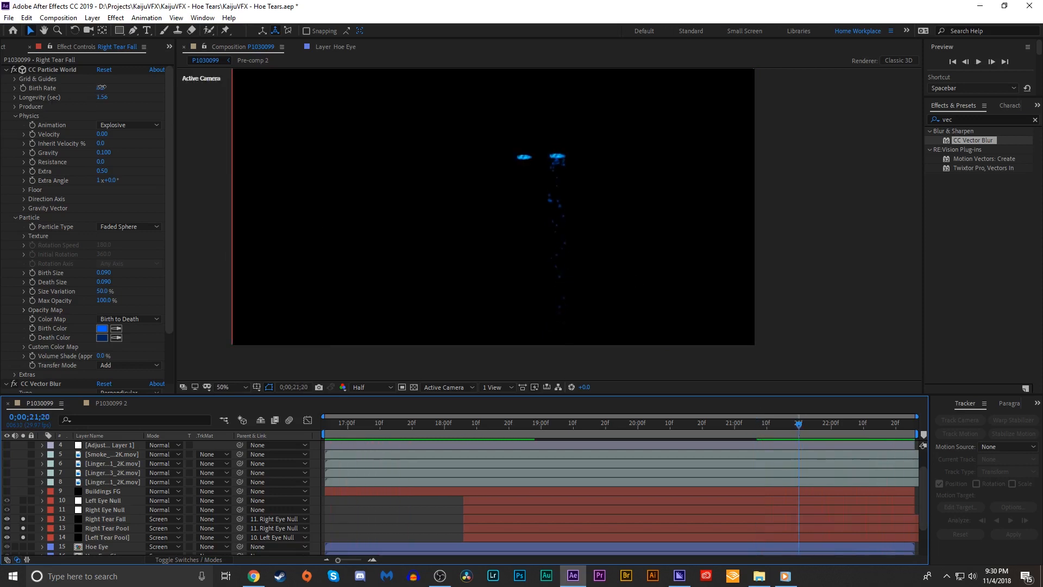
{"action": "left_click", "coordinate": [101, 88]}
{"action": "type", "text": "0.1"}
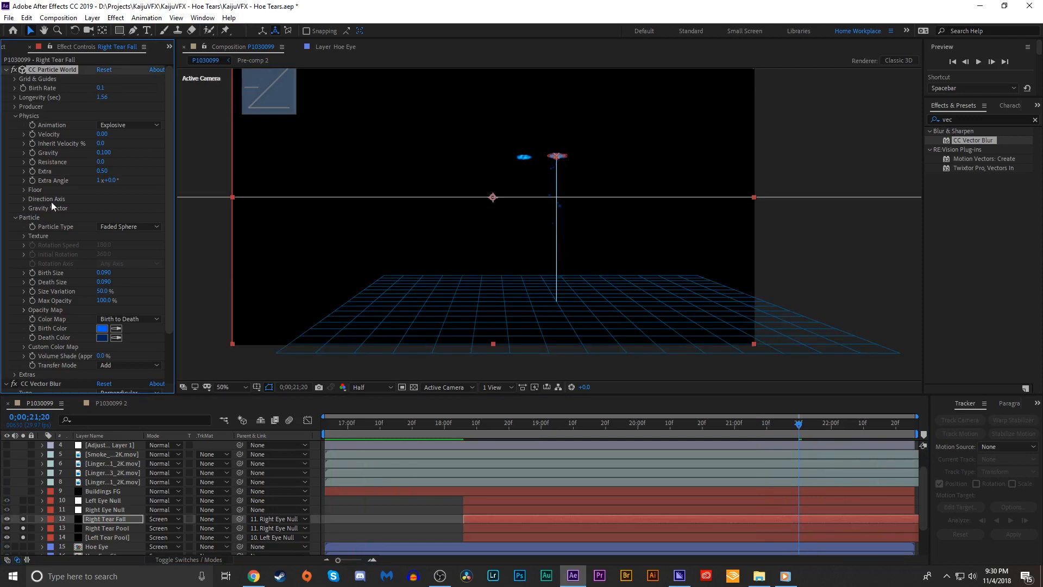
{"action": "double_click", "coordinate": [104, 248]}
{"action": "type", "text": "0.200"}
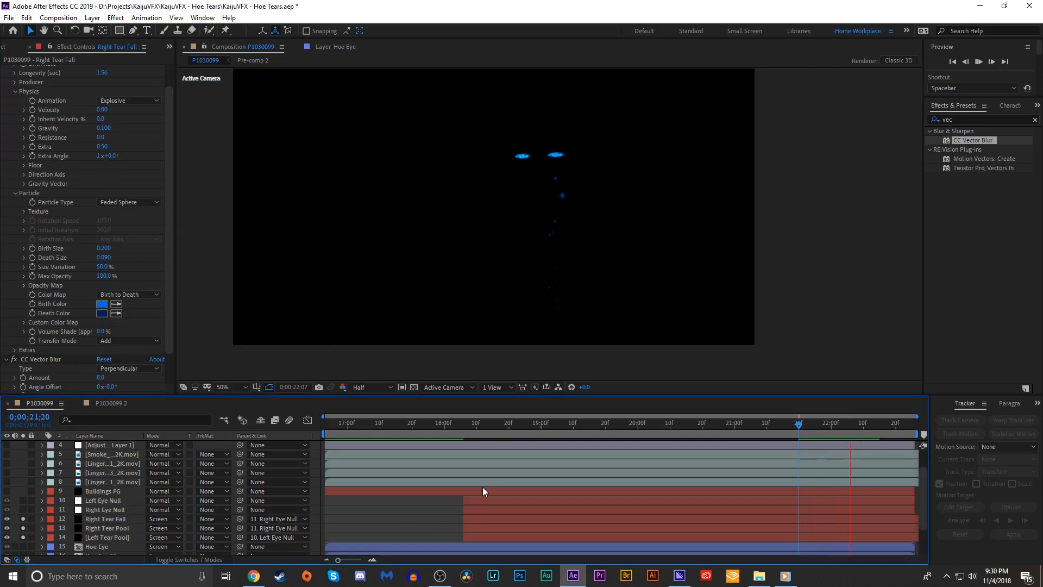
Set Vector Blur Amount 38 and apply Glow twice, raising Glow 2's threshold.
{"action": "left_click_drag", "start_coordinate": [798, 422], "coordinate": [718, 423]}
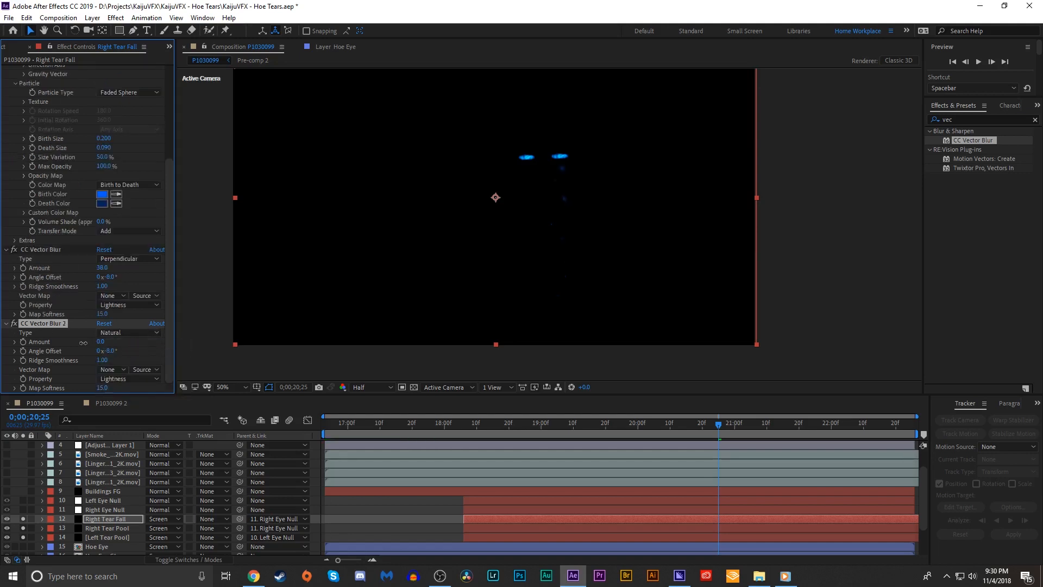
{"action": "left_click", "coordinate": [100, 342]}
{"action": "type", "text": "5"}
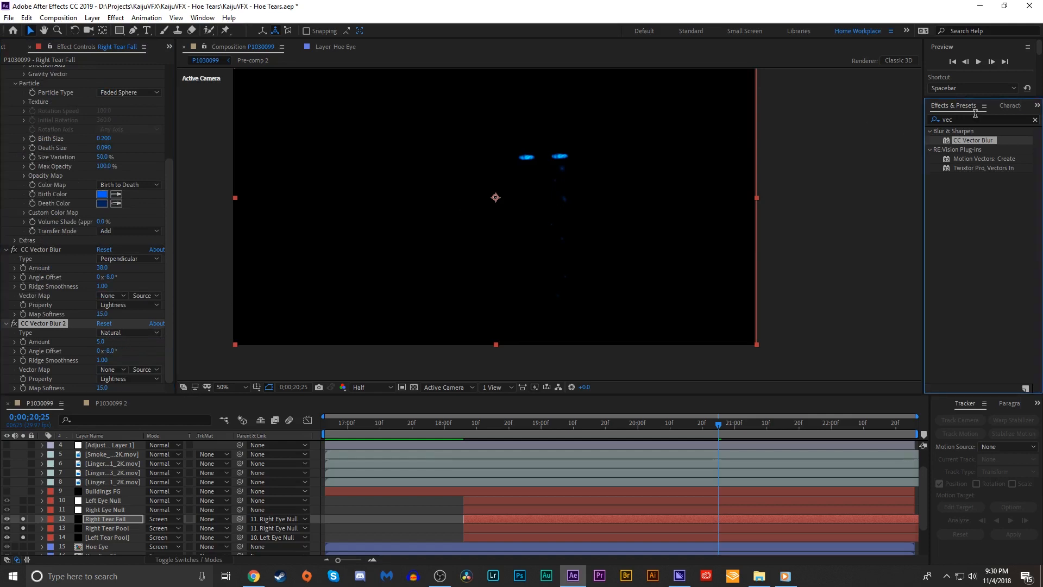
{"action": "type", "text": "glo"}
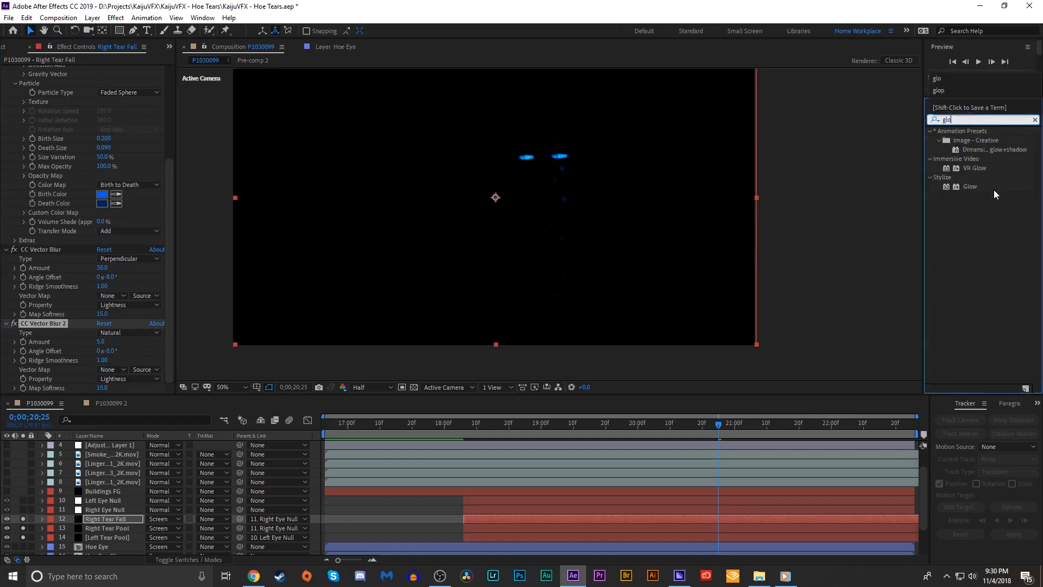
{"action": "double_click", "coordinate": [969, 186]}
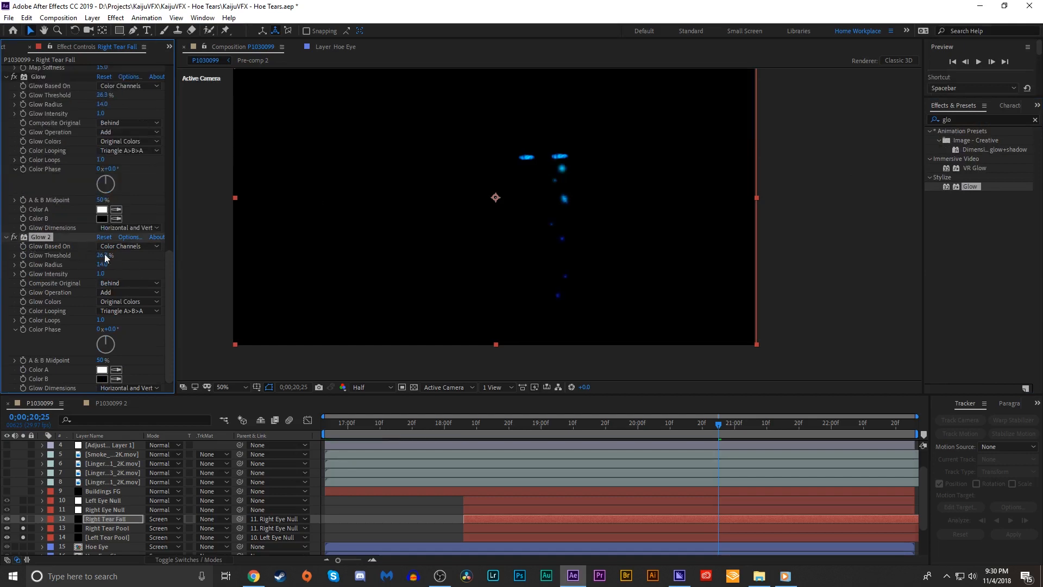
{"action": "left_click_drag", "start_coordinate": [105, 254], "coordinate": [110, 254]}
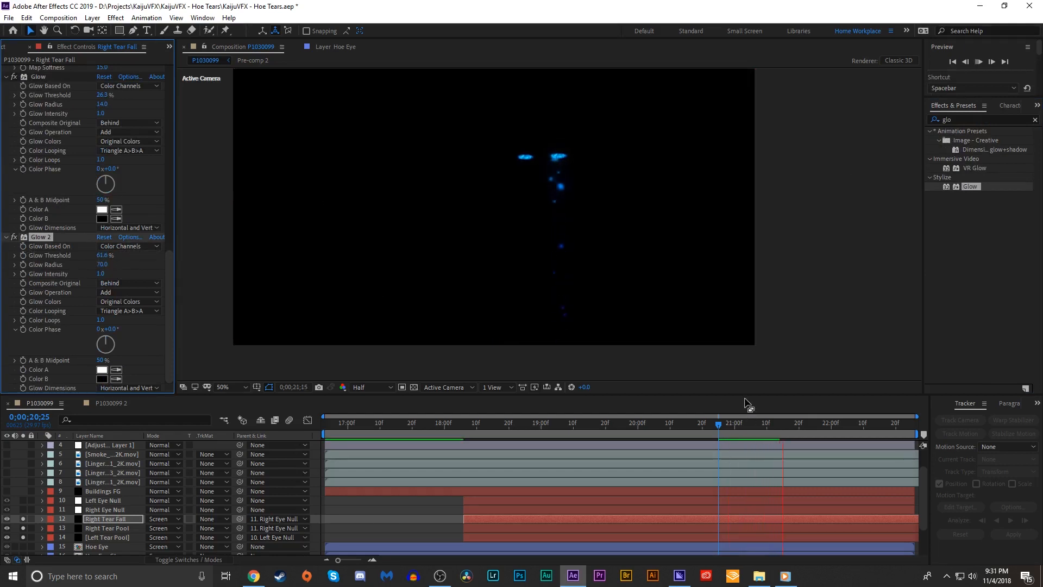
Duplicate Right Tear Fall as Left Tear Fall, parented to Left Eye Null.
{"action": "left_click", "coordinate": [735, 423]}
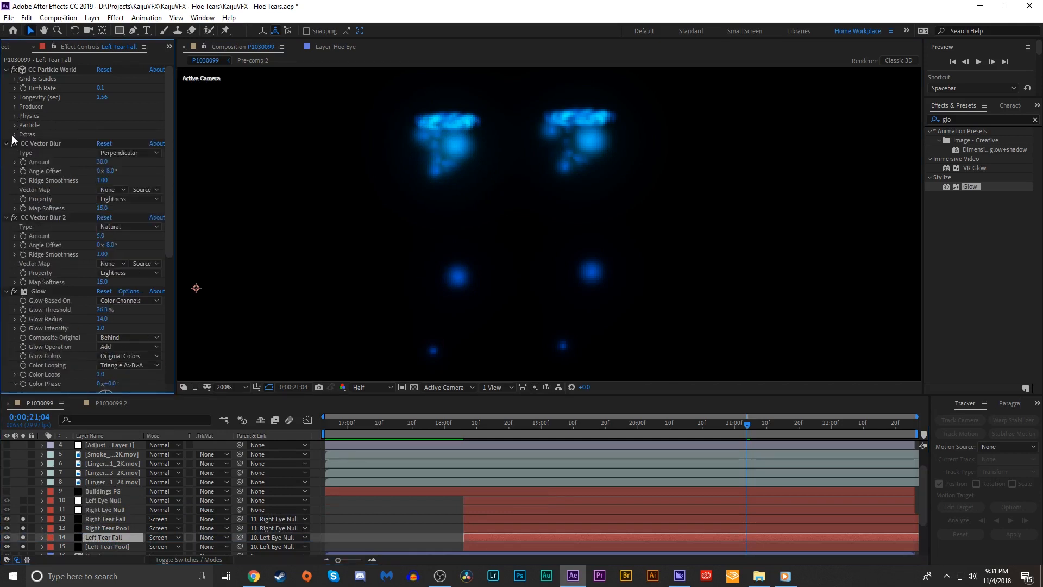
{"action": "left_click", "coordinate": [14, 133]}
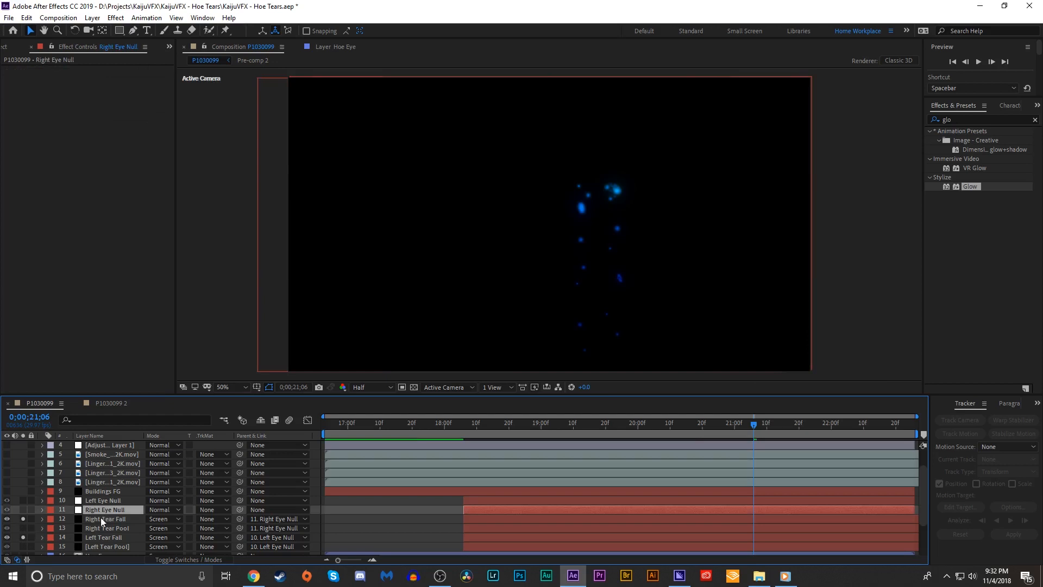
Set the falling drops' Death Color to deep blue 0025AE.
{"action": "left_click", "coordinate": [102, 263]}
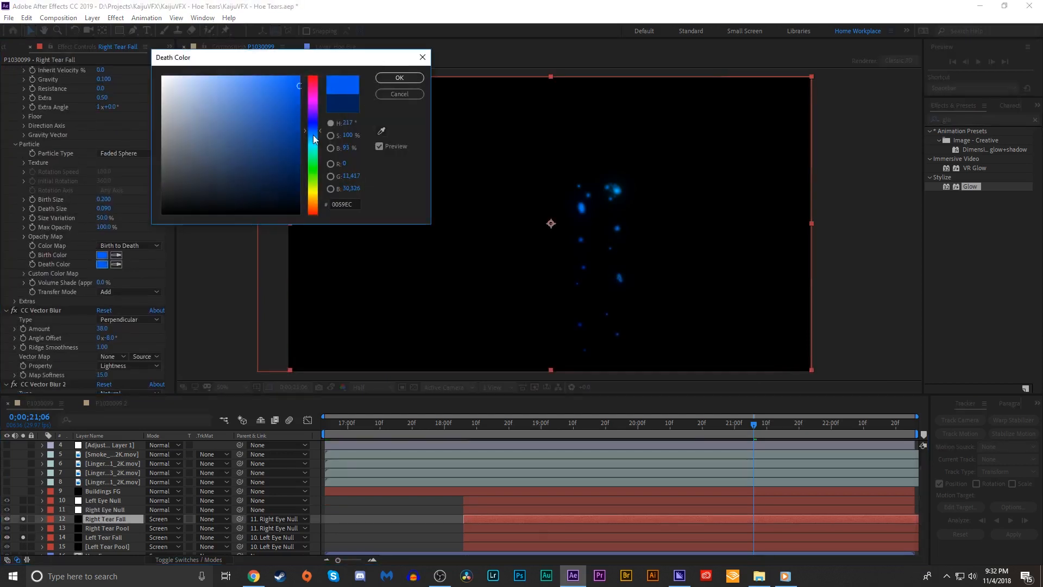
{"action": "left_click", "coordinate": [398, 77]}
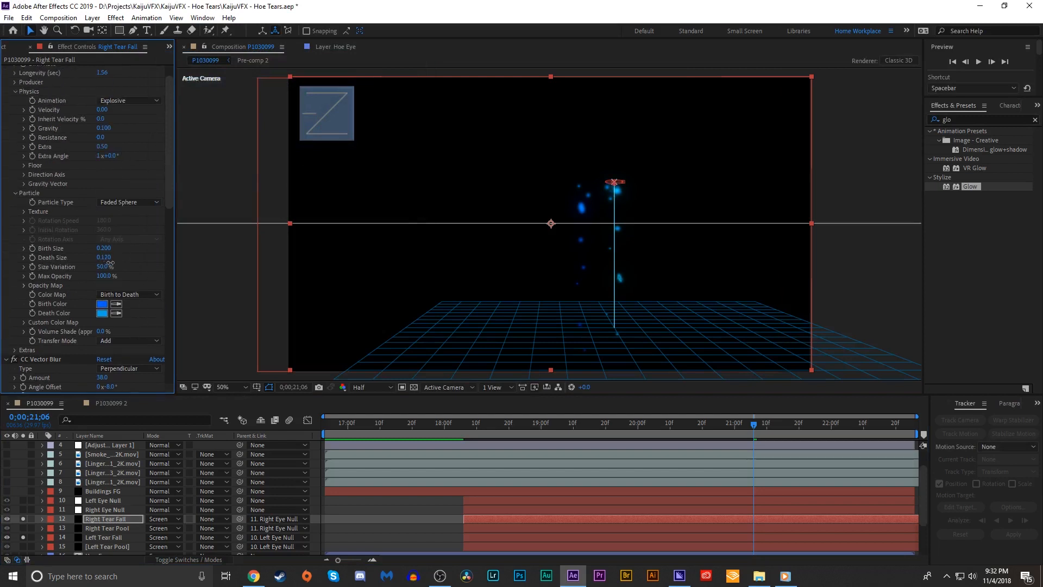
{"action": "left_click", "coordinate": [102, 313]}
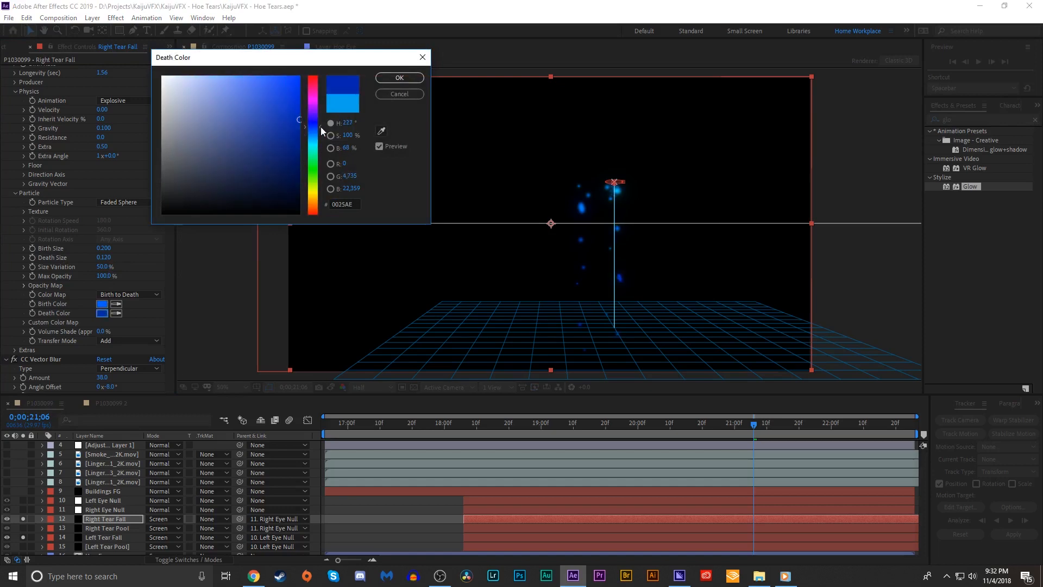
{"action": "left_click", "coordinate": [398, 77]}
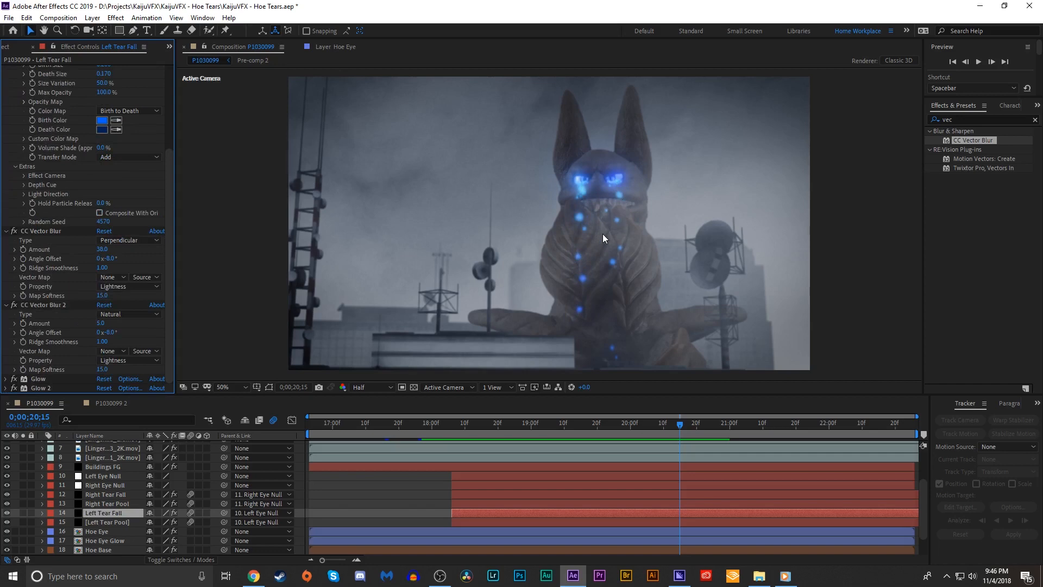
{"action": "mouse_move", "coordinate": [748, 205]}
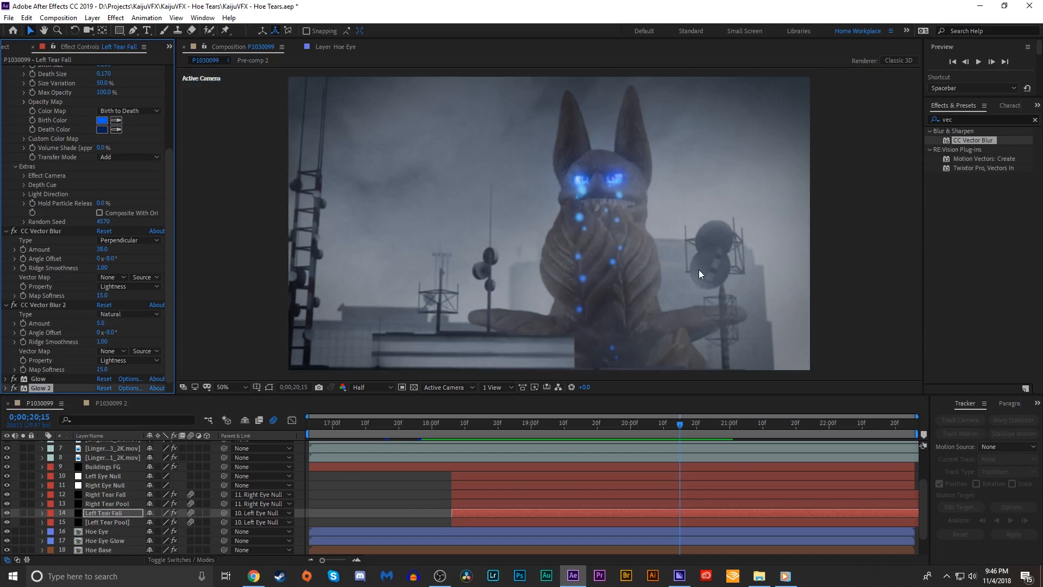
{"action": "mouse_move", "coordinate": [617, 169]}
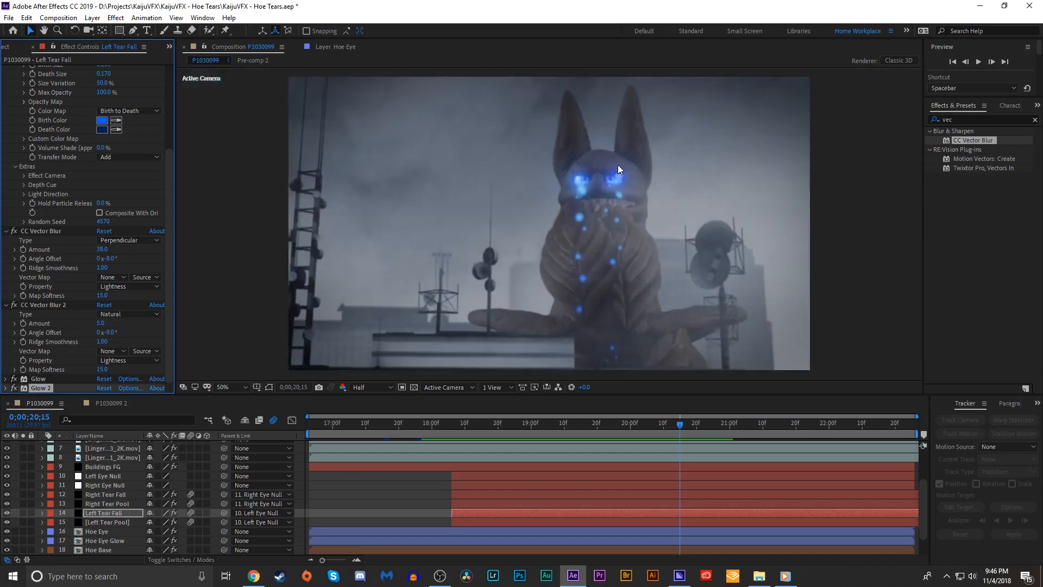
{"action": "mouse_move", "coordinate": [615, 215]}
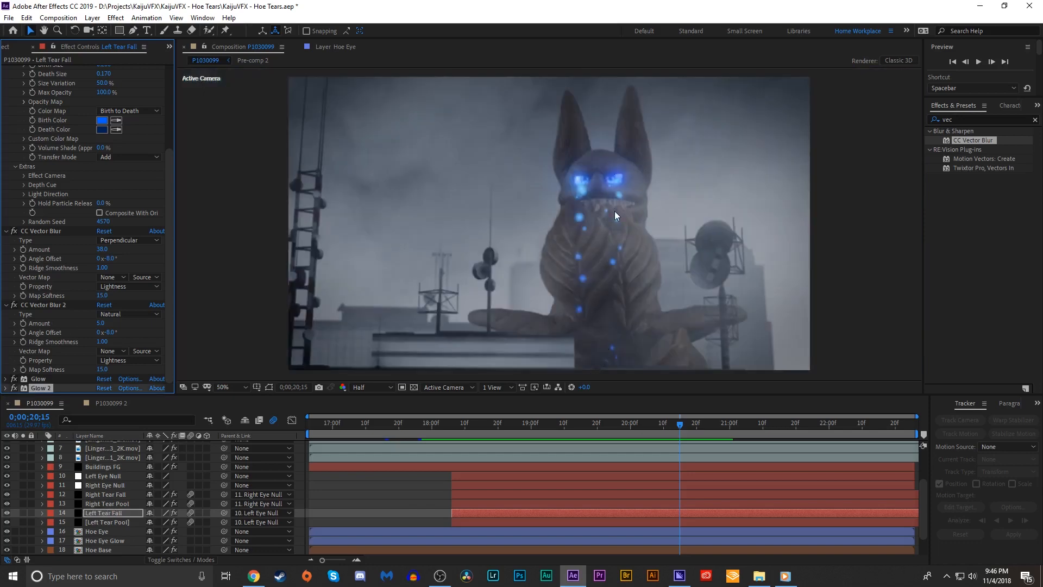
{"action": "mouse_move", "coordinate": [624, 278]}
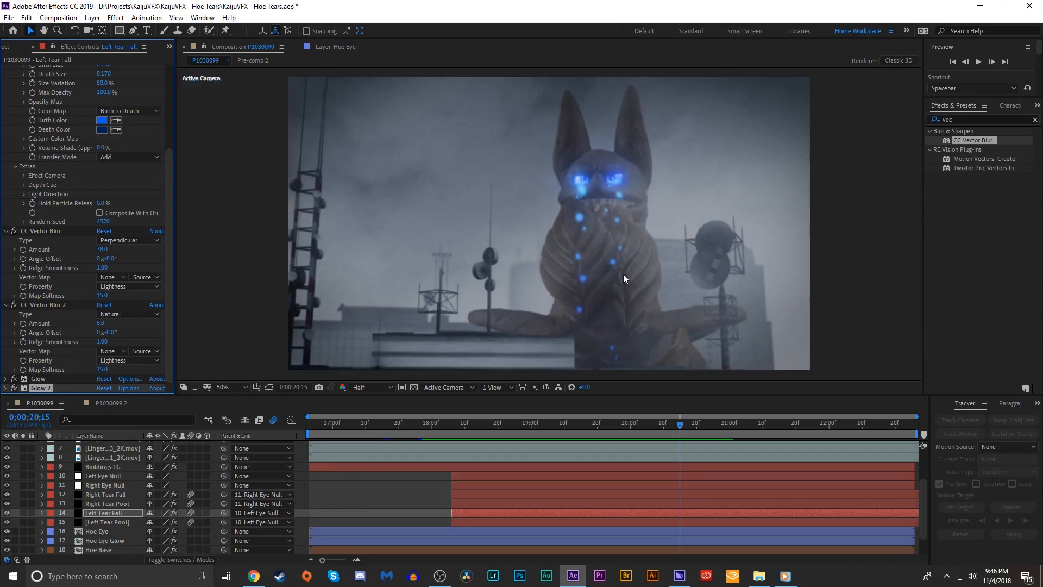
{"action": "mouse_move", "coordinate": [590, 217]}
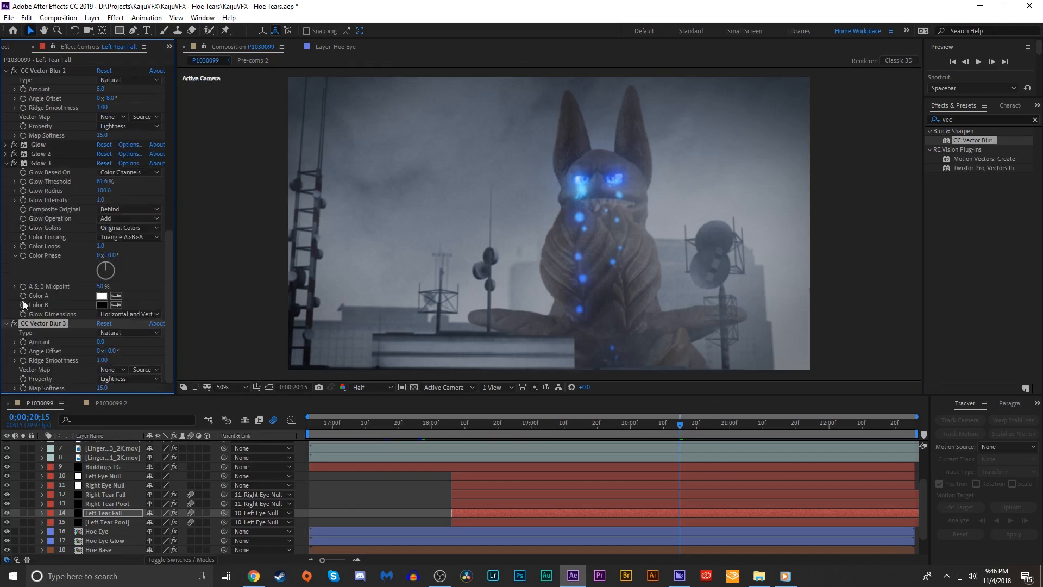
Set the third CC Vector Blur to Perpendicular and raise its Amount to 73.
{"action": "left_click", "coordinate": [127, 332]}
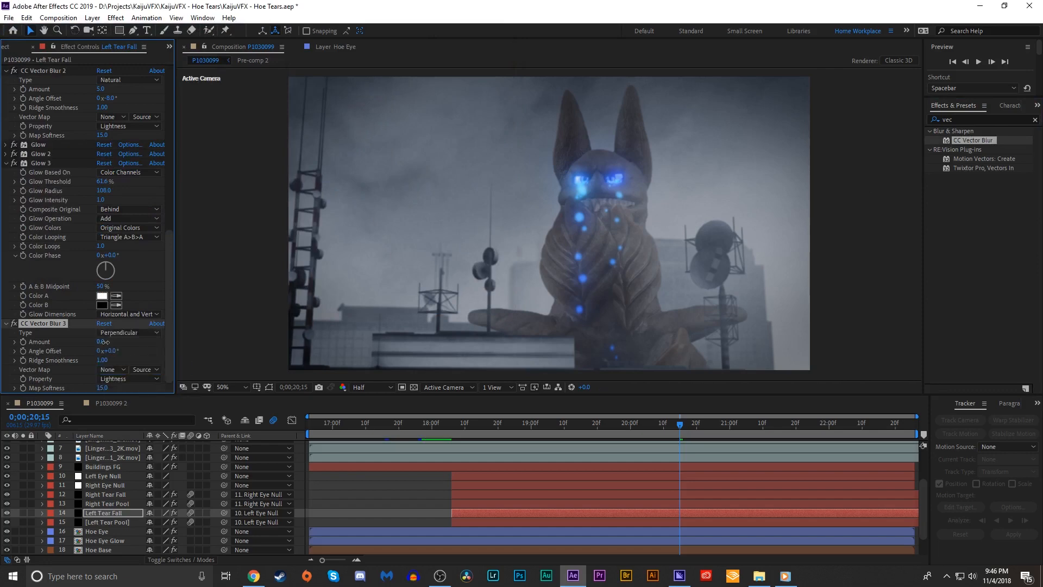
{"action": "left_click_drag", "start_coordinate": [102, 341], "coordinate": [119, 345]}
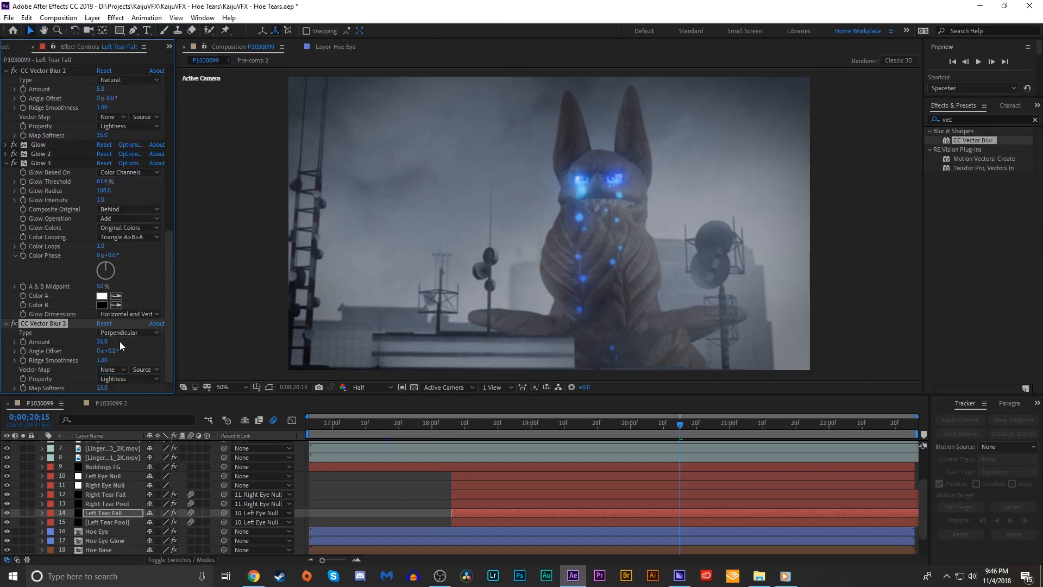
{"action": "left_click_drag", "start_coordinate": [101, 341], "coordinate": [133, 341]}
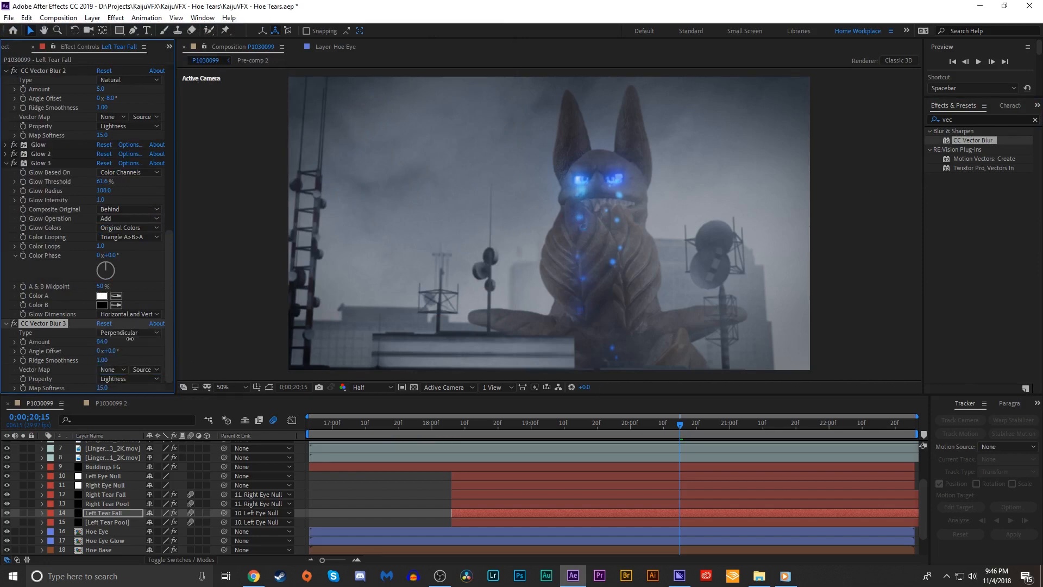
{"action": "left_click", "coordinate": [127, 332]}
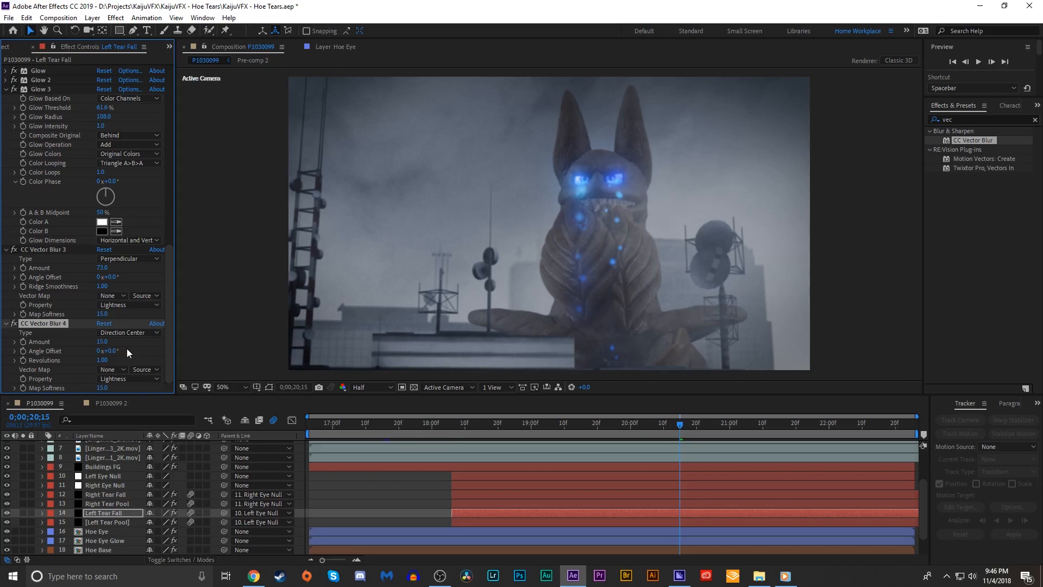
Set the fourth vector blur's Amount to 25 and scrub to check the tears.
{"action": "left_click", "coordinate": [102, 341]}
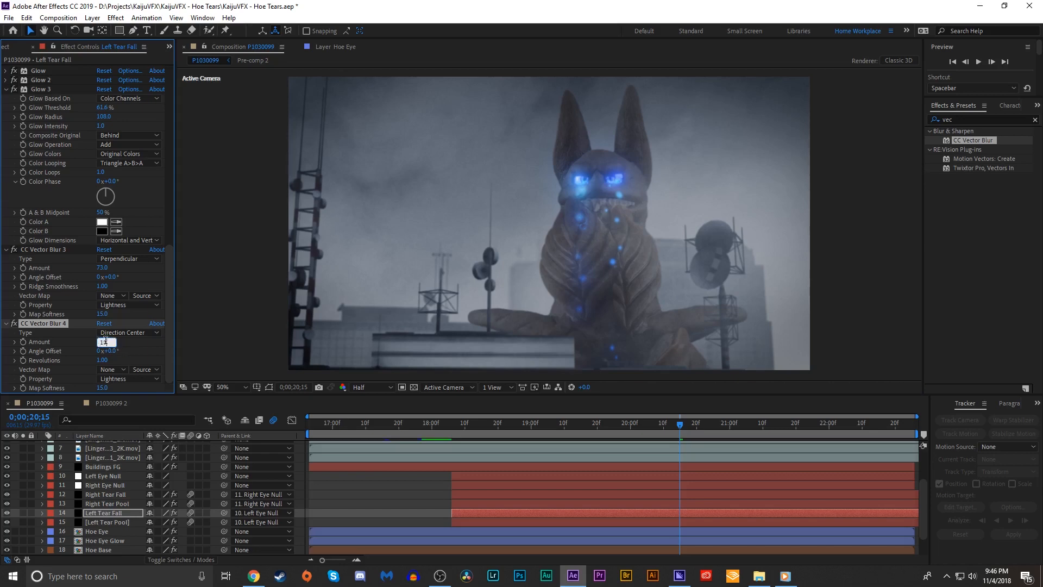
{"action": "type", "text": "25.0"}
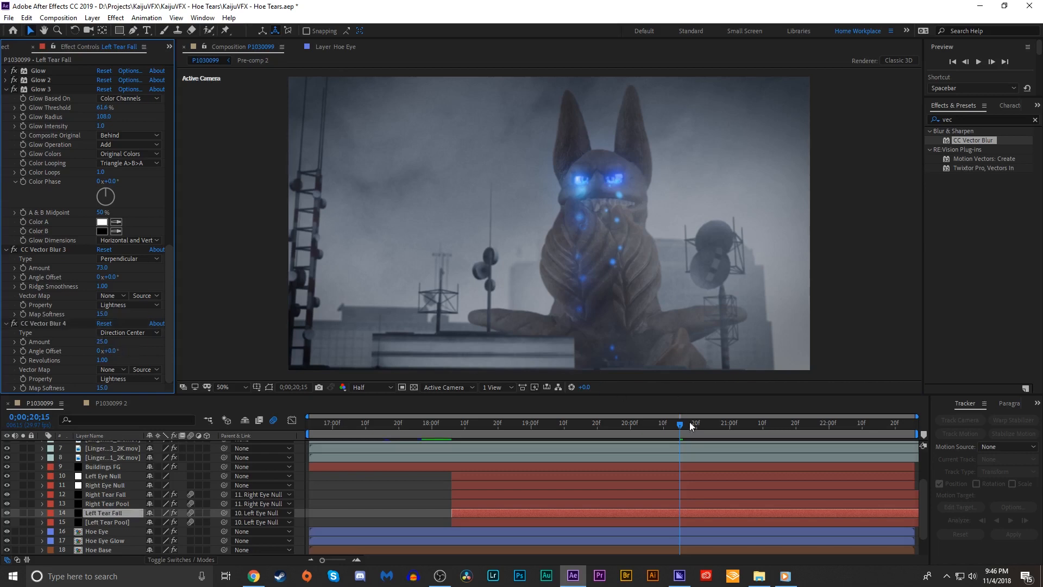
{"action": "left_click_drag", "start_coordinate": [680, 424], "coordinate": [702, 423]}
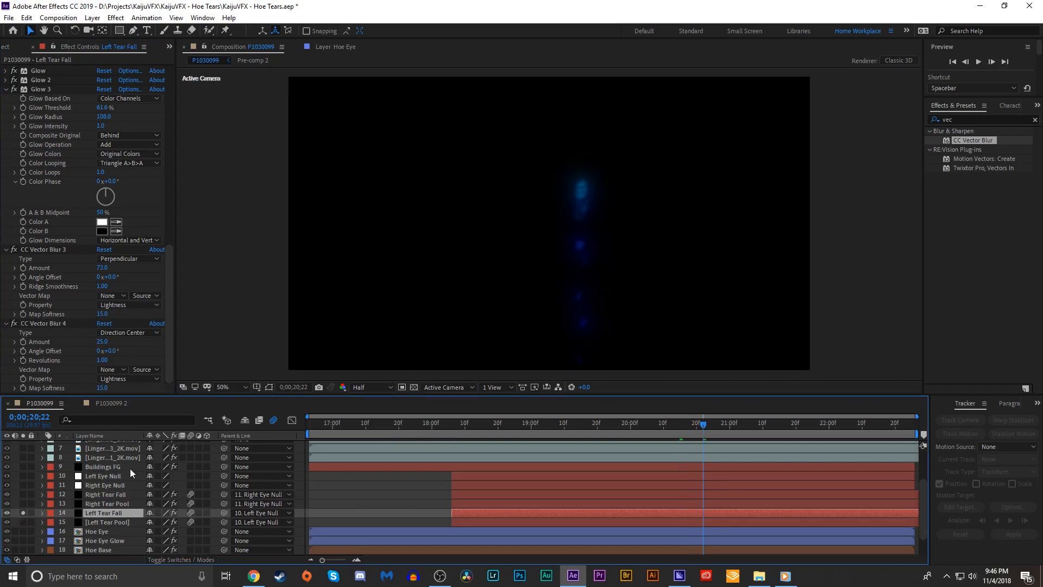
After scrubbing the fall, set Vector Blur 4 to Direction Fading and tweak Glow 4's threshold.
{"action": "left_click", "coordinate": [578, 423]}
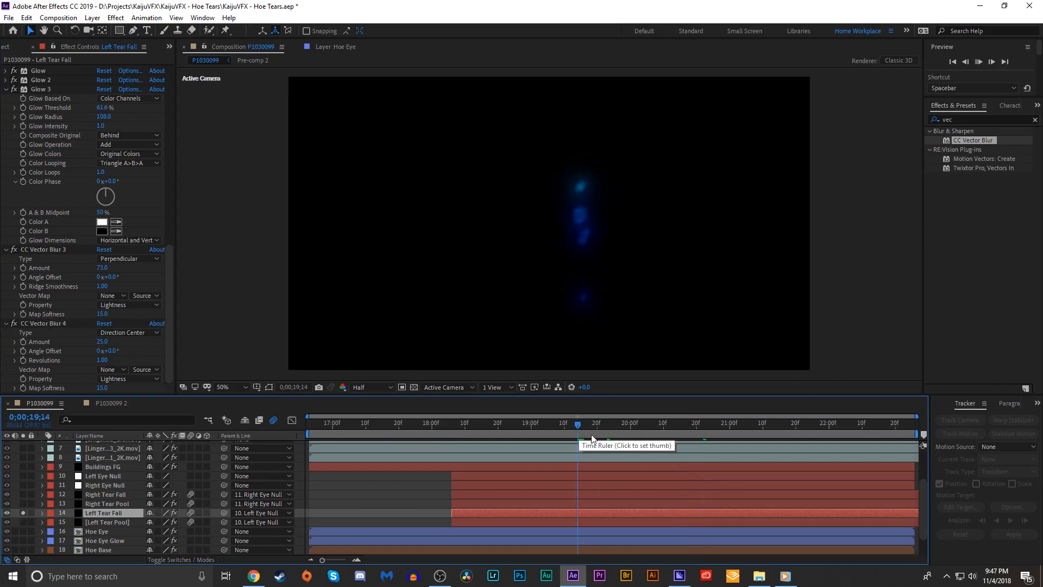
{"action": "left_click", "coordinate": [612, 422]}
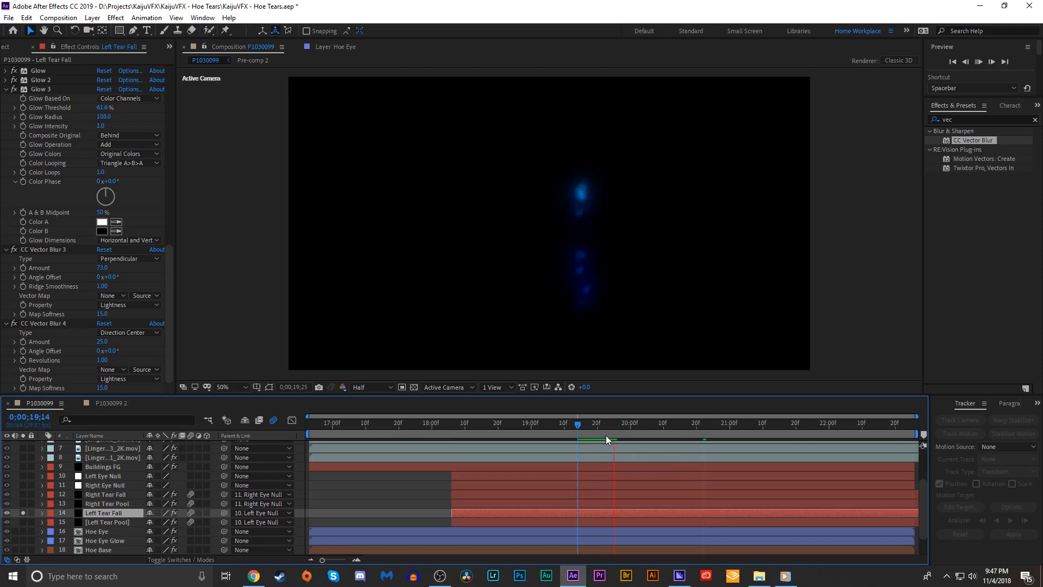
{"action": "left_click_drag", "start_coordinate": [606, 424], "coordinate": [632, 424]}
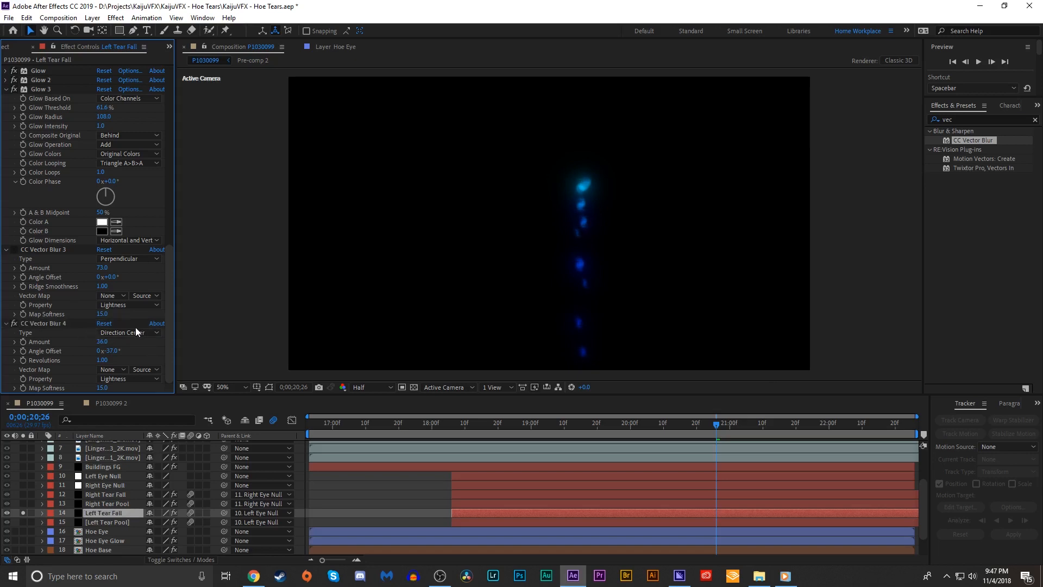
{"action": "left_click", "coordinate": [127, 332]}
{"action": "type", "text": "glo"}
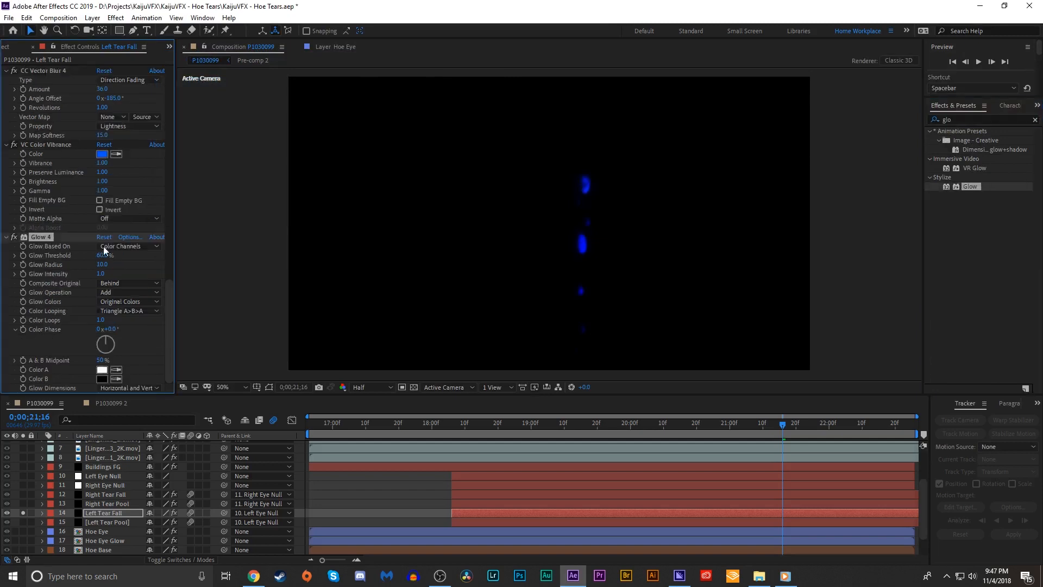
{"action": "left_click_drag", "start_coordinate": [104, 255], "coordinate": [87, 255]}
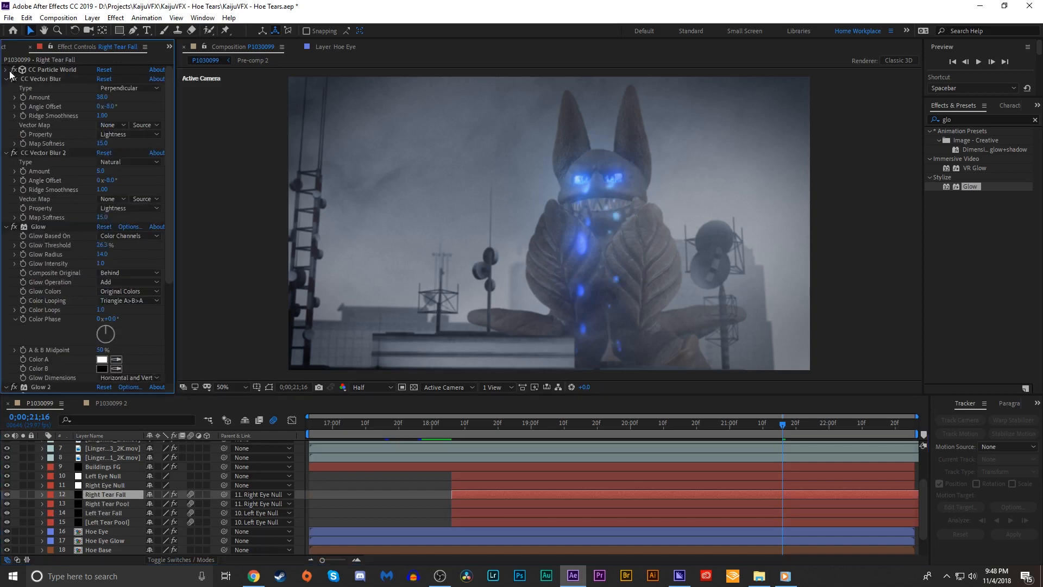
Preview the full composite with both eyes' tears from the 0;00;20;00 mark.
{"action": "scroll", "scroll_direction": "down", "scroll_amount": 3}
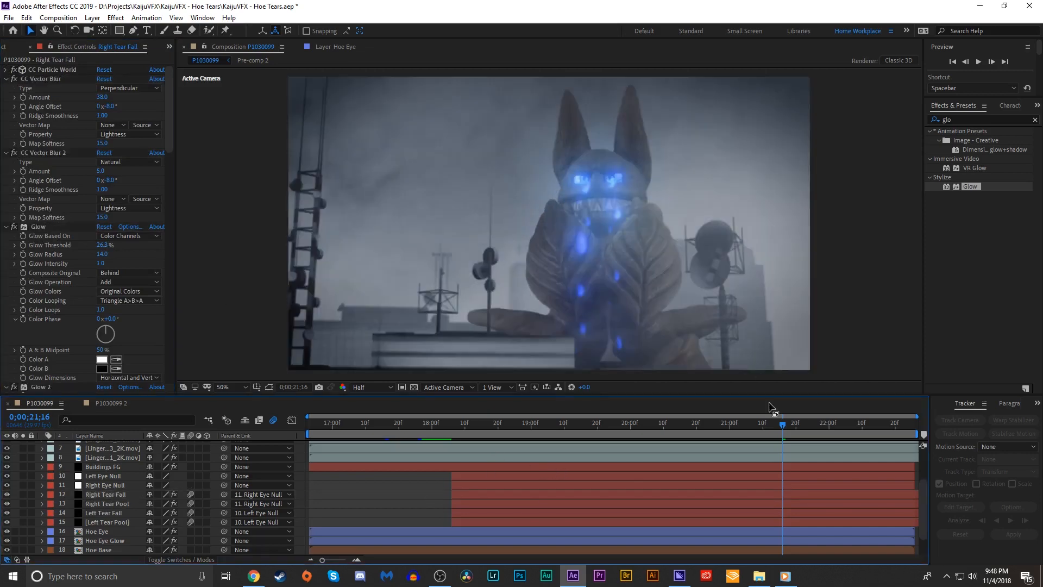
{"action": "left_click", "coordinate": [699, 441]}
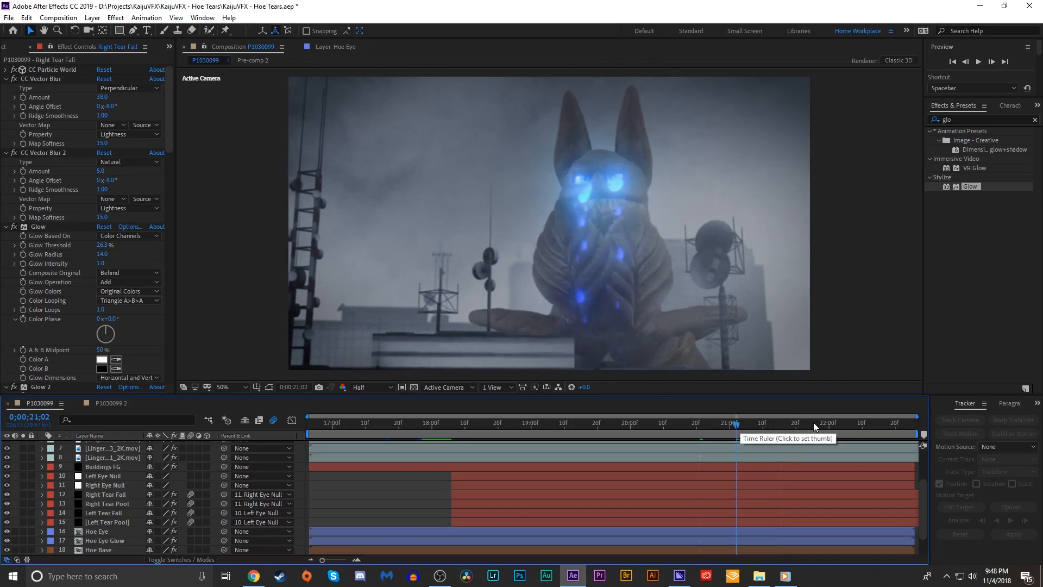
{"action": "left_click", "coordinate": [827, 423]}
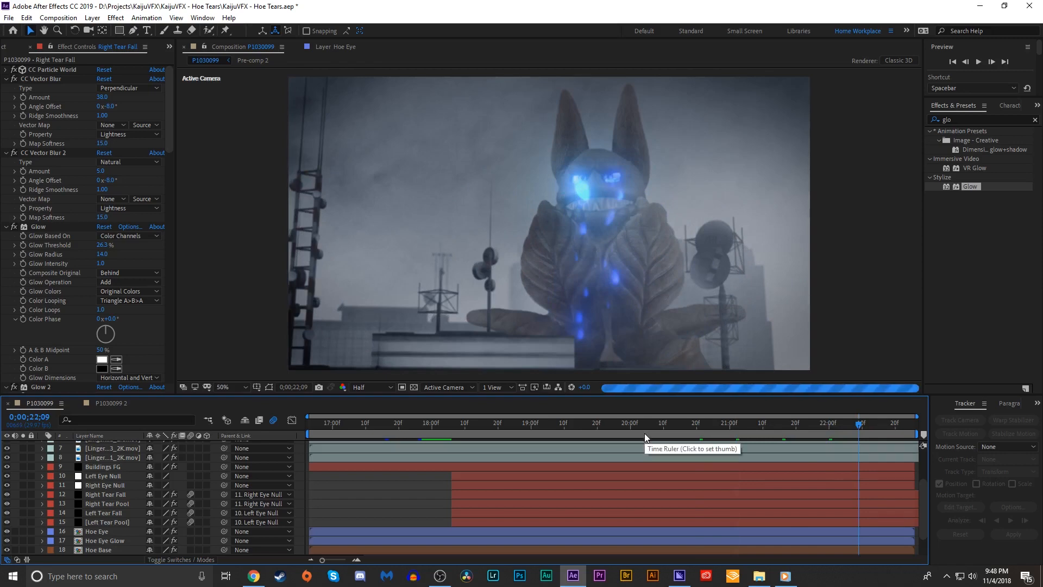
{"action": "left_click", "coordinate": [631, 430]}
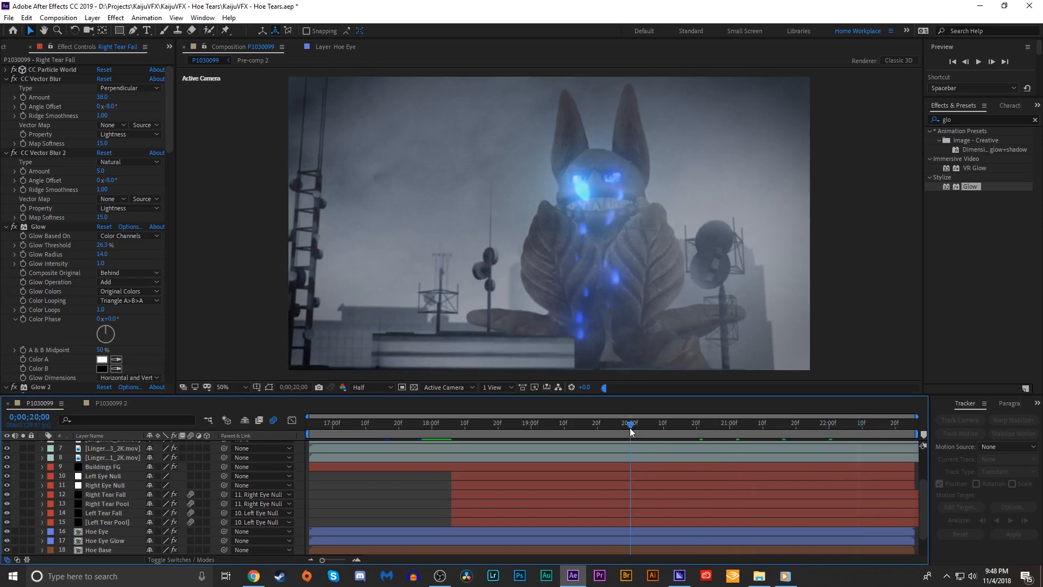
{"action": "left_click", "coordinate": [223, 387]}
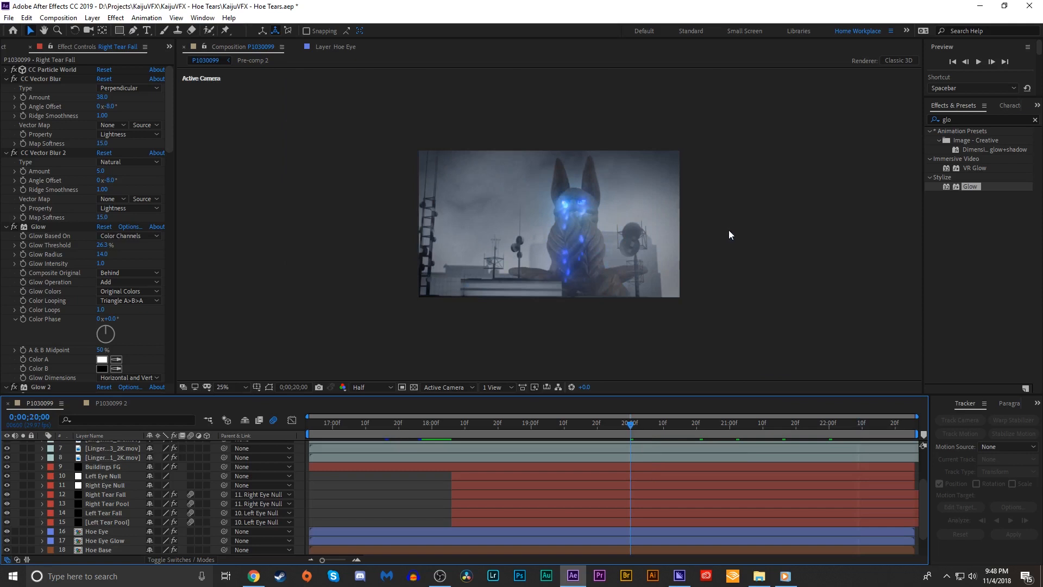
{"action": "left_click", "coordinate": [235, 386]}
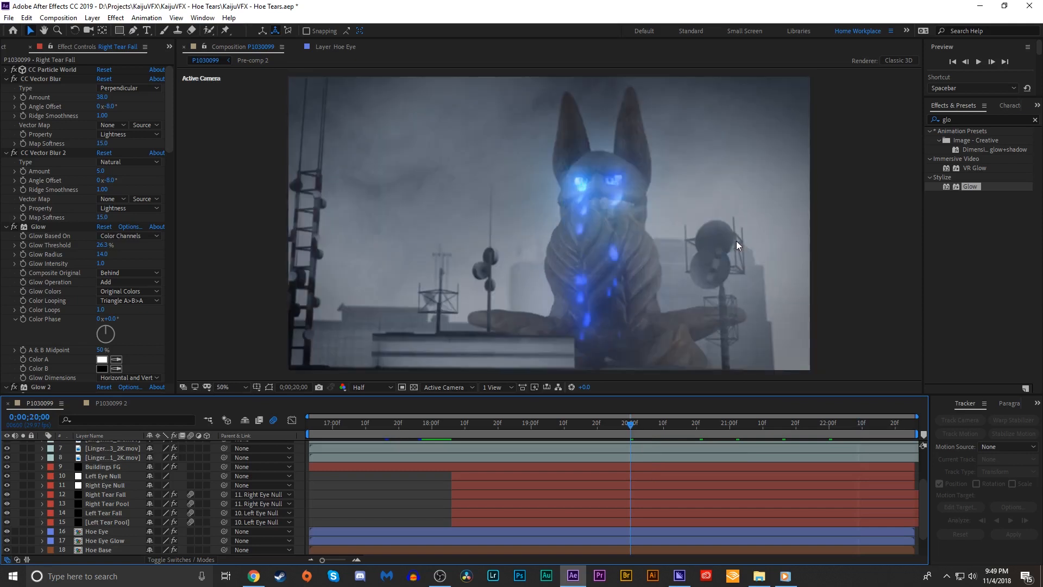
{"action": "mouse_move", "coordinate": [615, 393]}
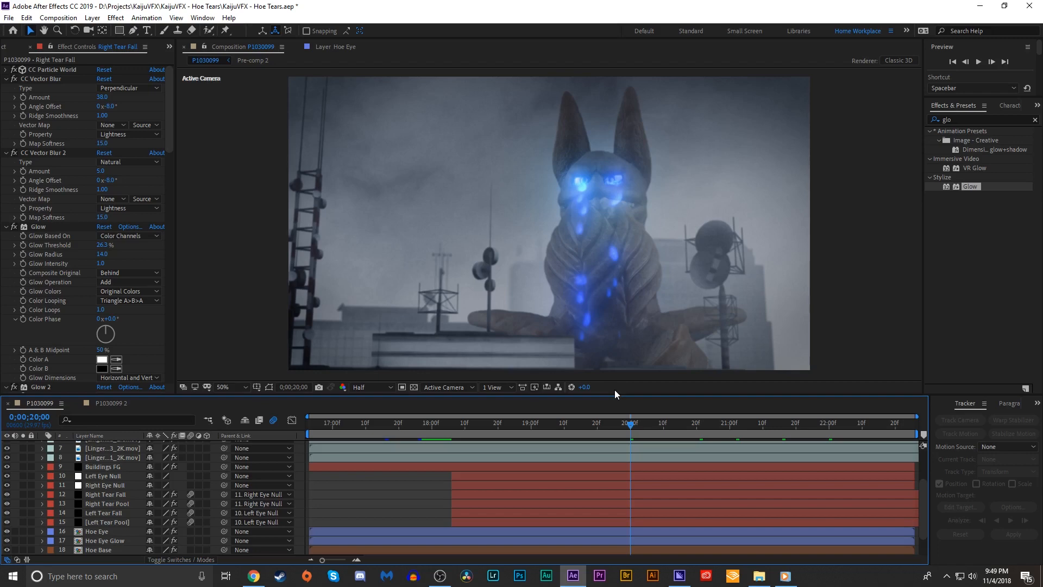
{"action": "mouse_move", "coordinate": [725, 287]}
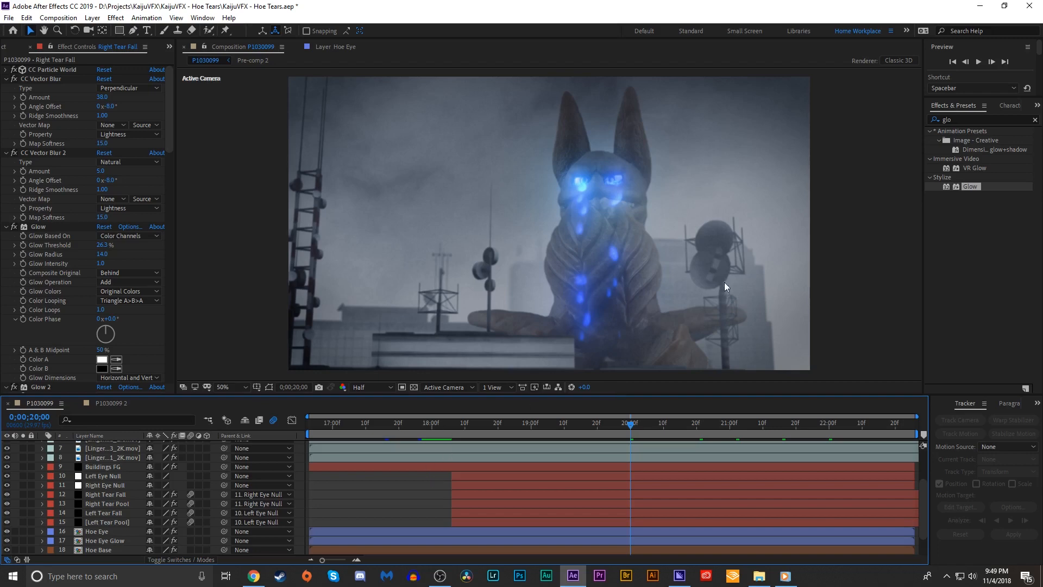